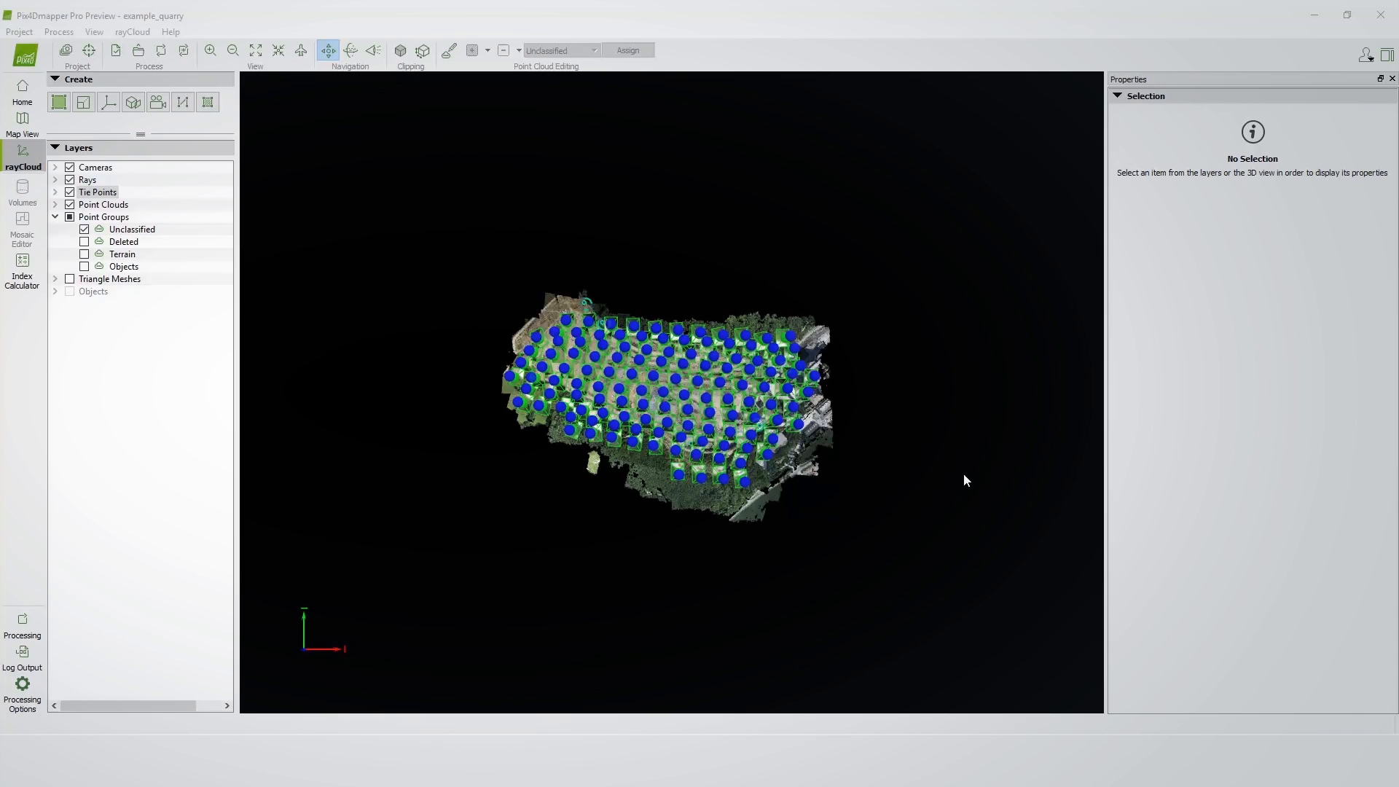
{"action": "mouse_move", "coordinate": [943, 453]}
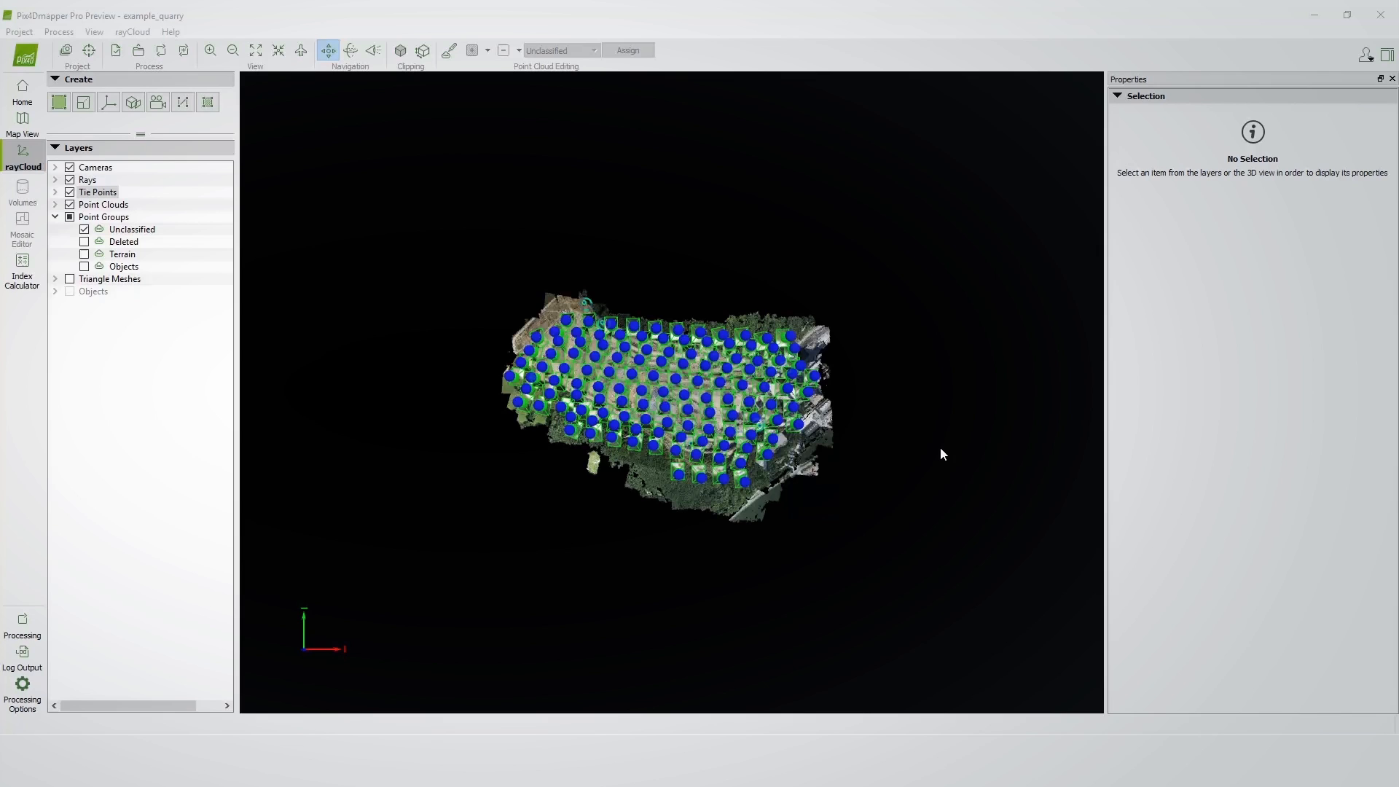
{"action": "mouse_move", "coordinate": [878, 249]}
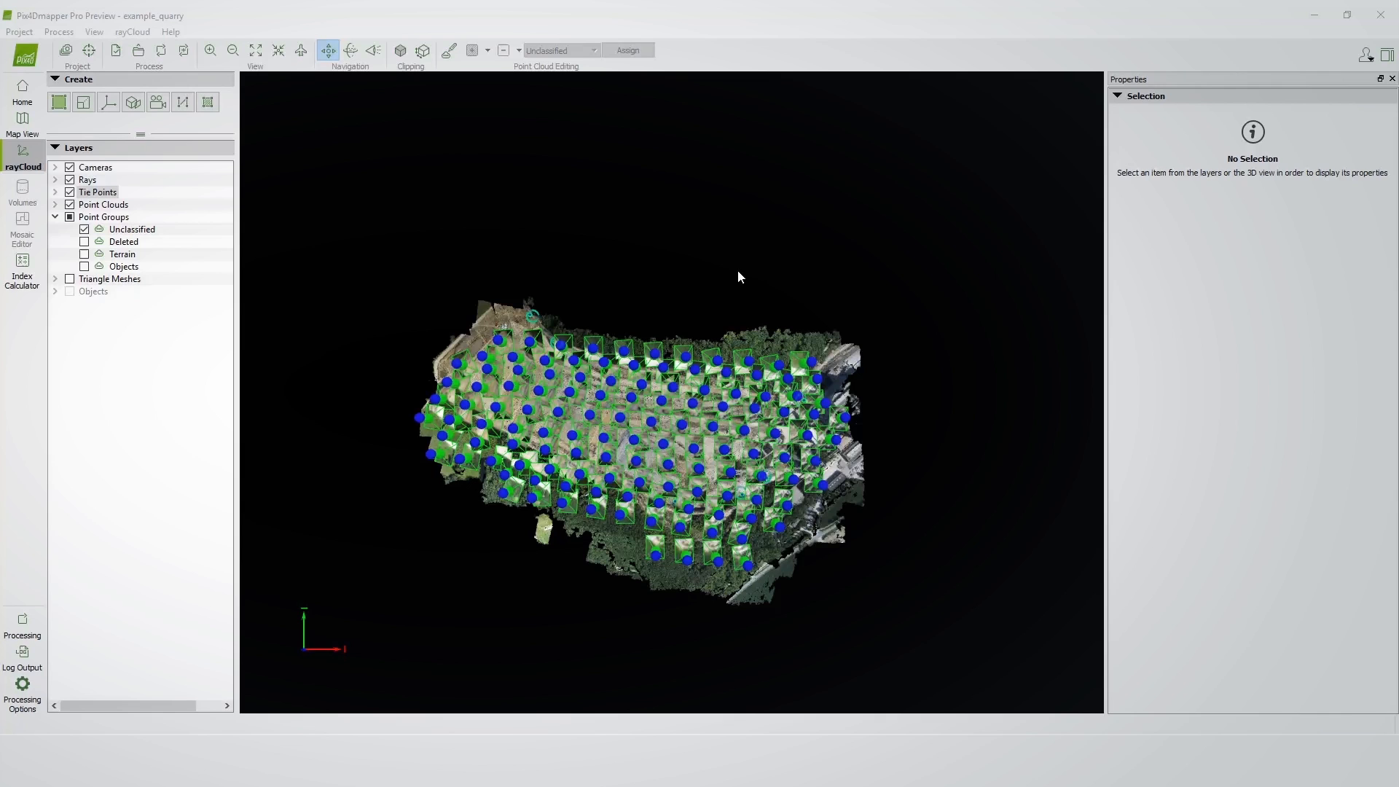
{"action": "mouse_move", "coordinate": [711, 604]}
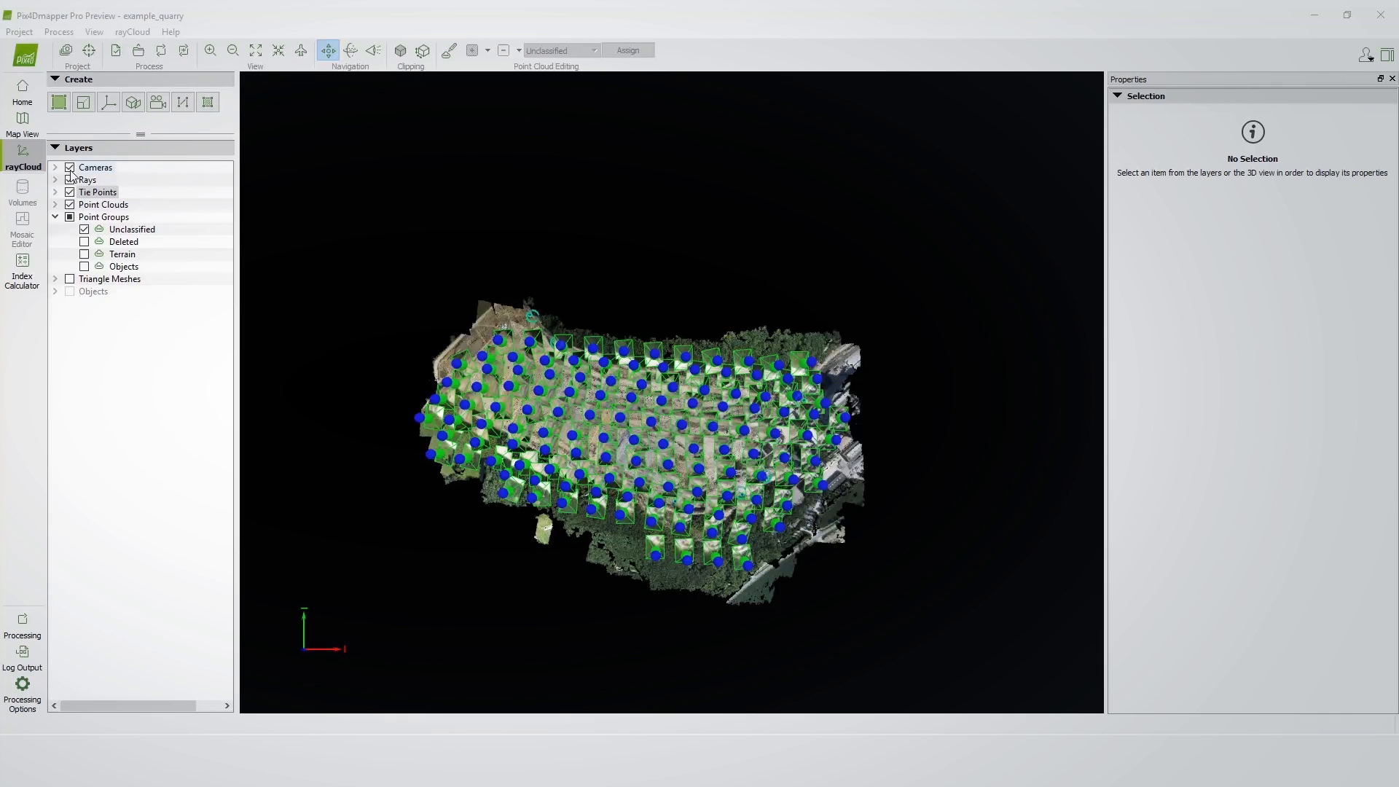
Step: Hide the Cameras and Tie Points layers so only the dense point cloud shows
{"action": "left_click", "coordinate": [70, 168]}
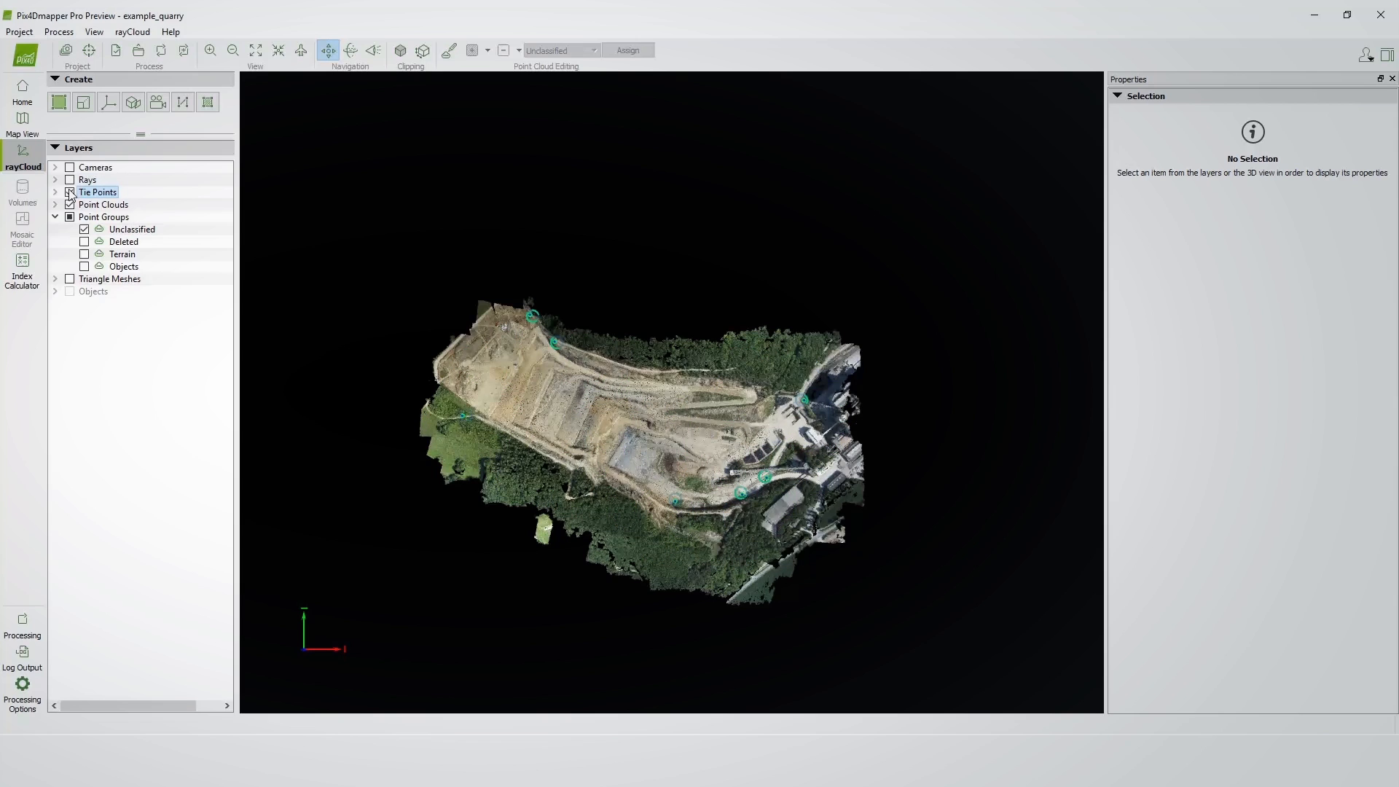
{"action": "left_click", "coordinate": [70, 193]}
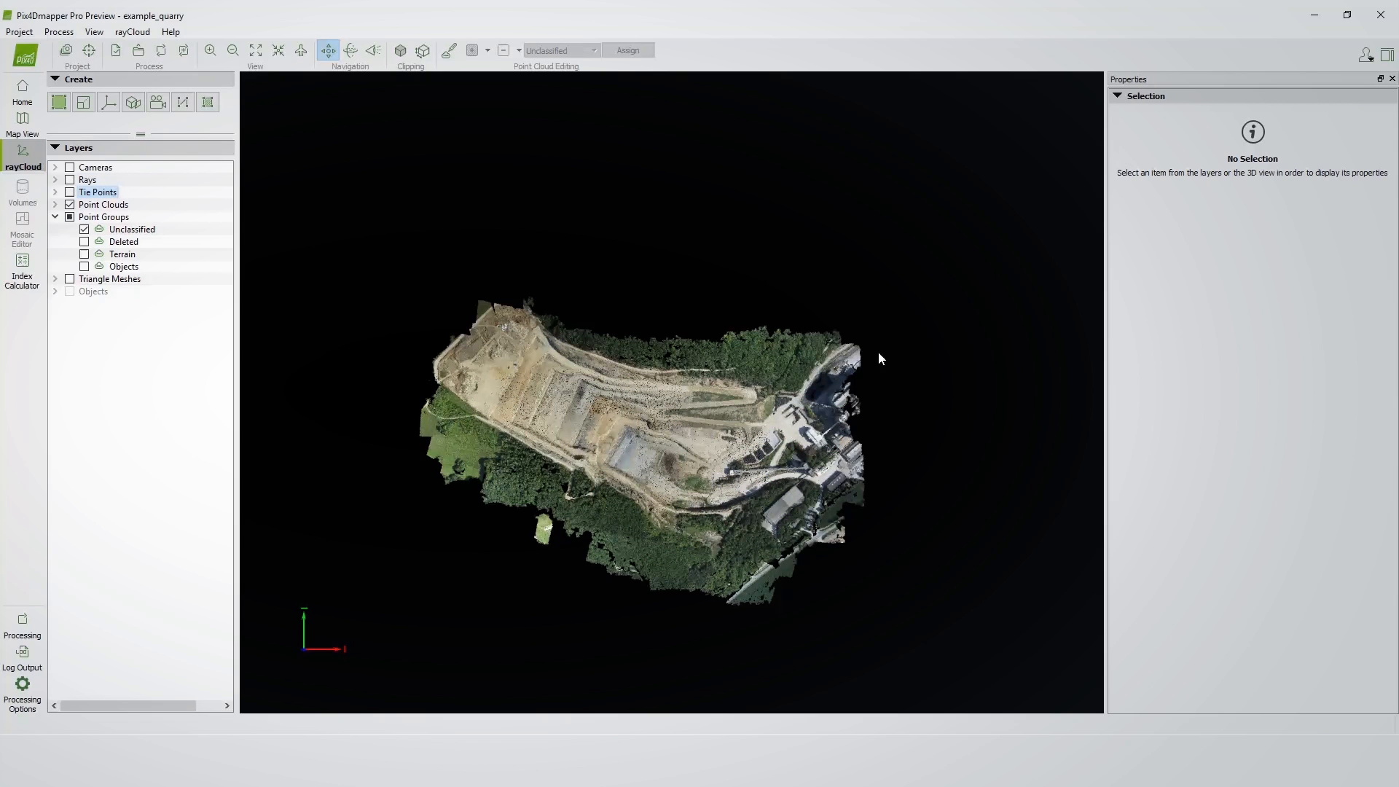
{"action": "mouse_move", "coordinate": [772, 472]}
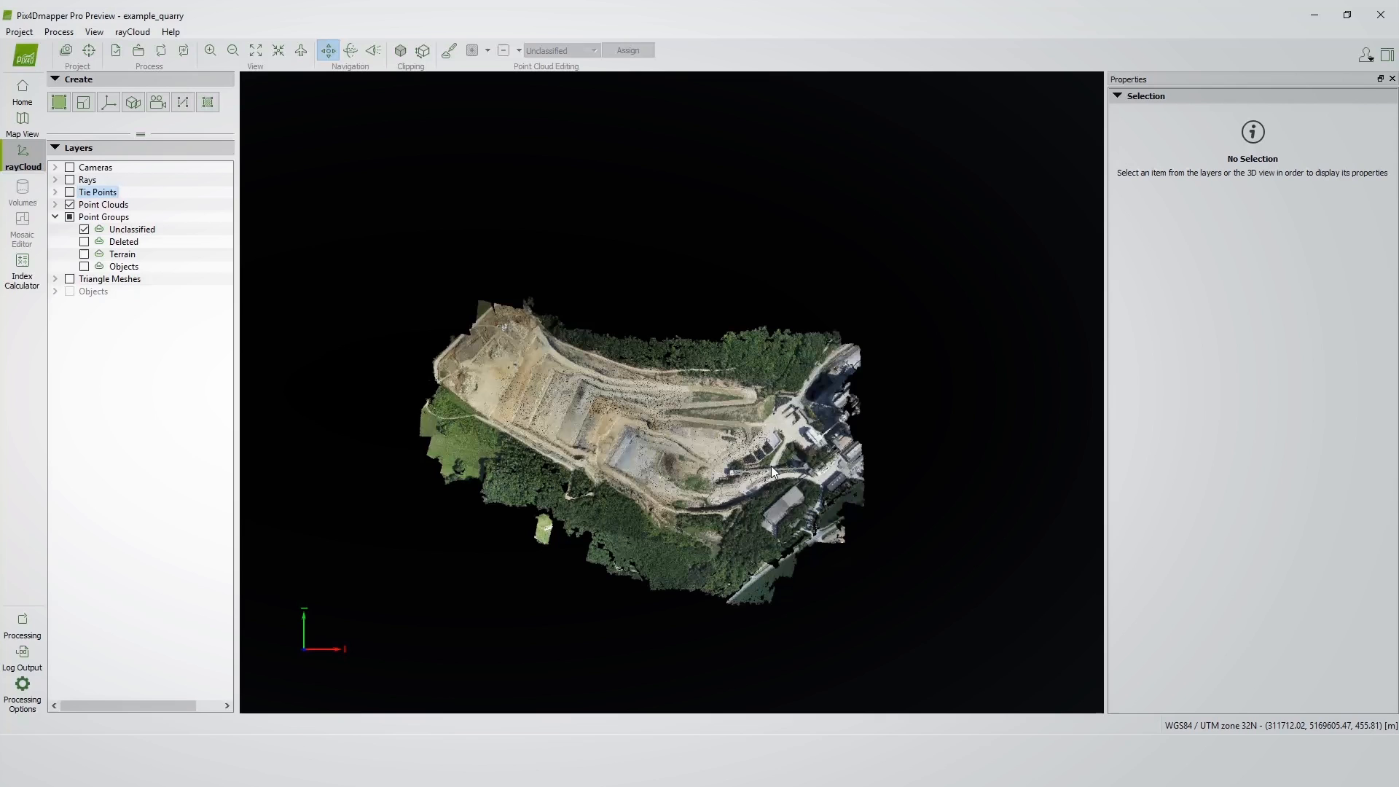
{"action": "mouse_move", "coordinate": [749, 493]}
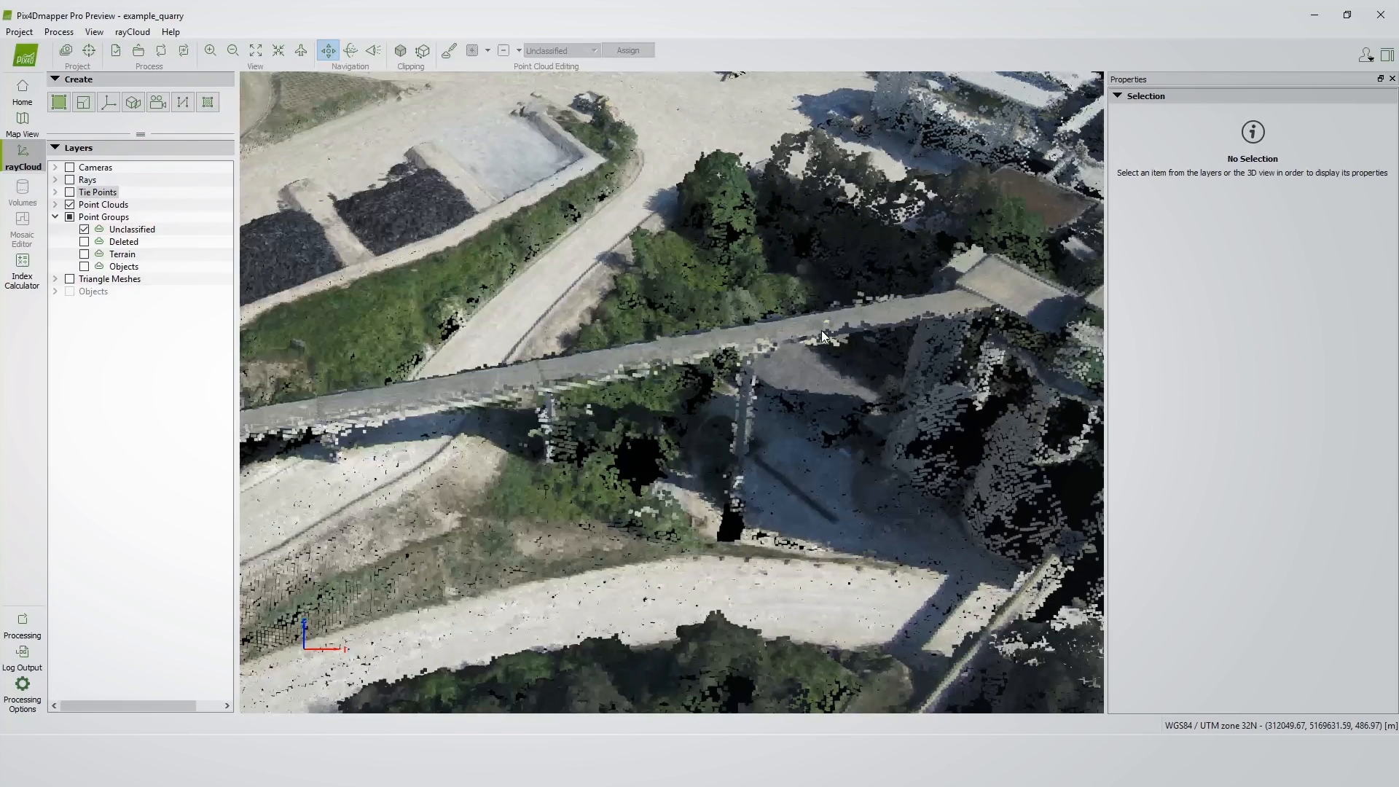
{"action": "mouse_move", "coordinate": [870, 335]}
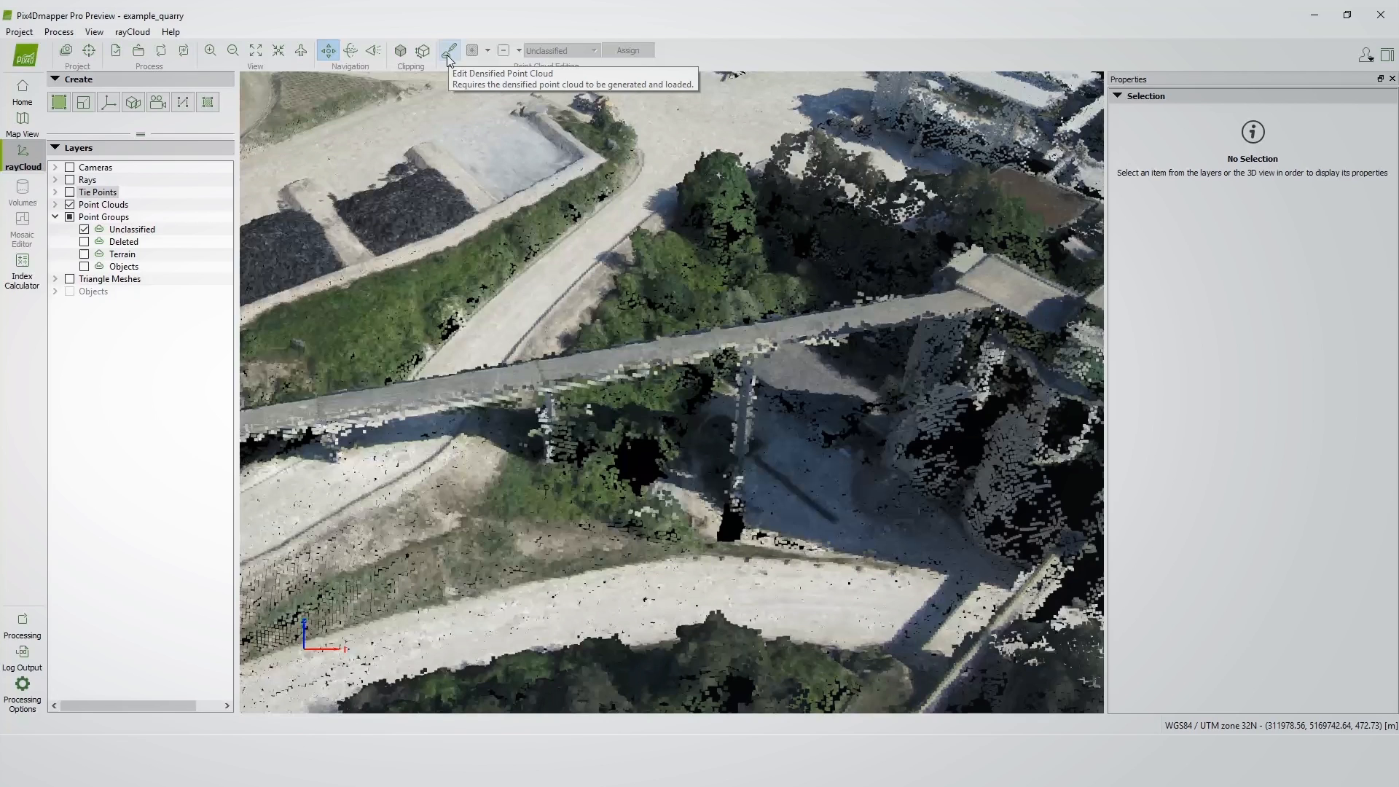
Step: Activate Edit Densified Point Cloud from the toolbar
{"action": "left_click", "coordinate": [449, 49]}
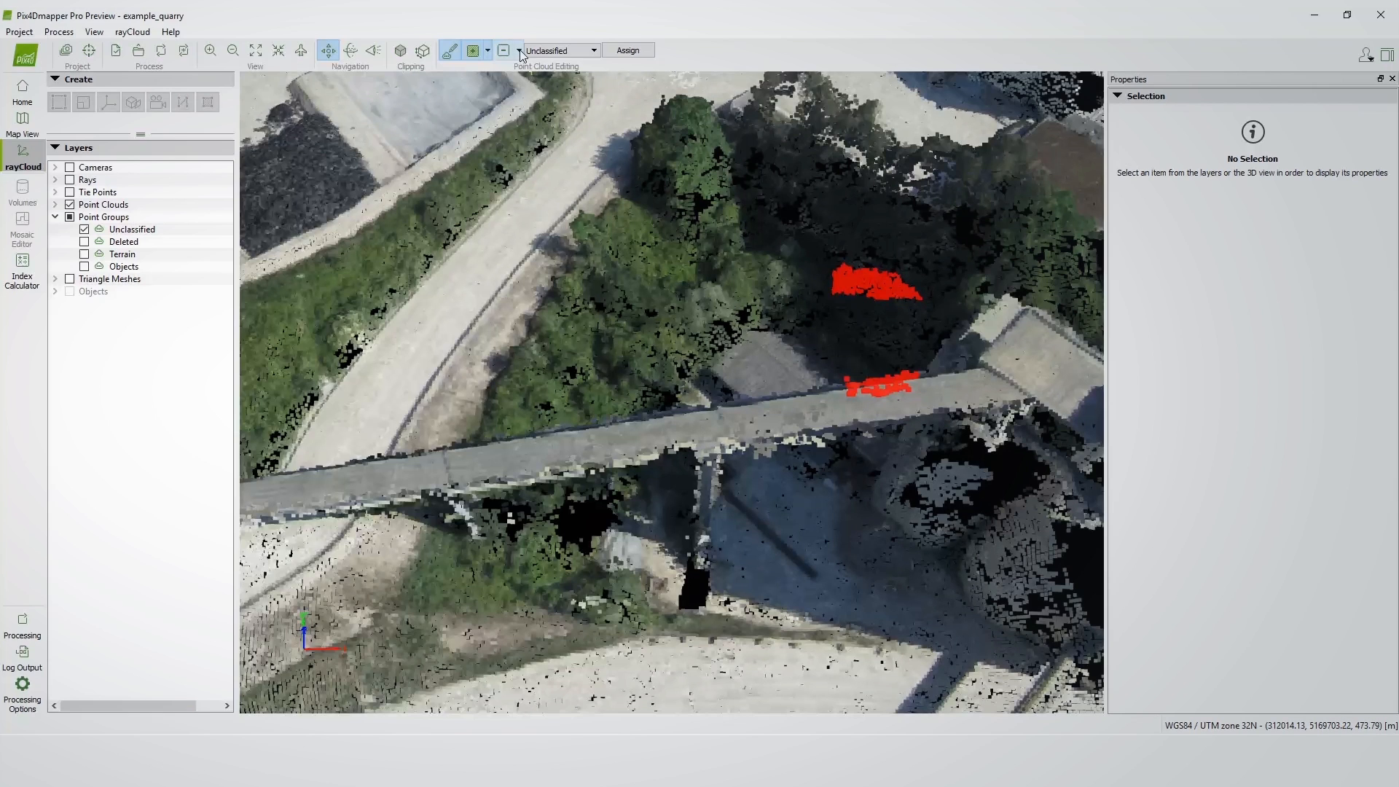
Step: Clear the current point selection from the selection dropdown
{"action": "left_click", "coordinate": [513, 49]}
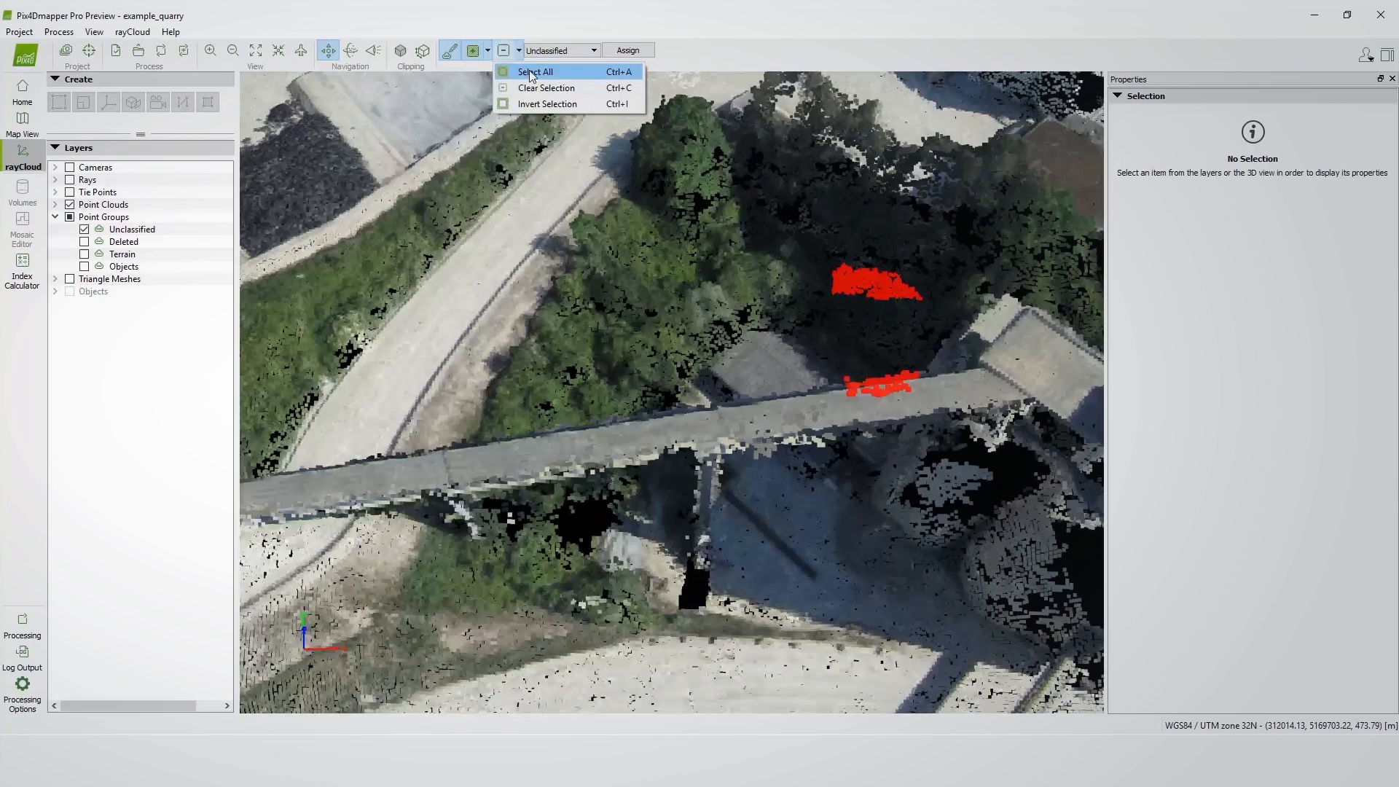
{"action": "mouse_move", "coordinate": [545, 87]}
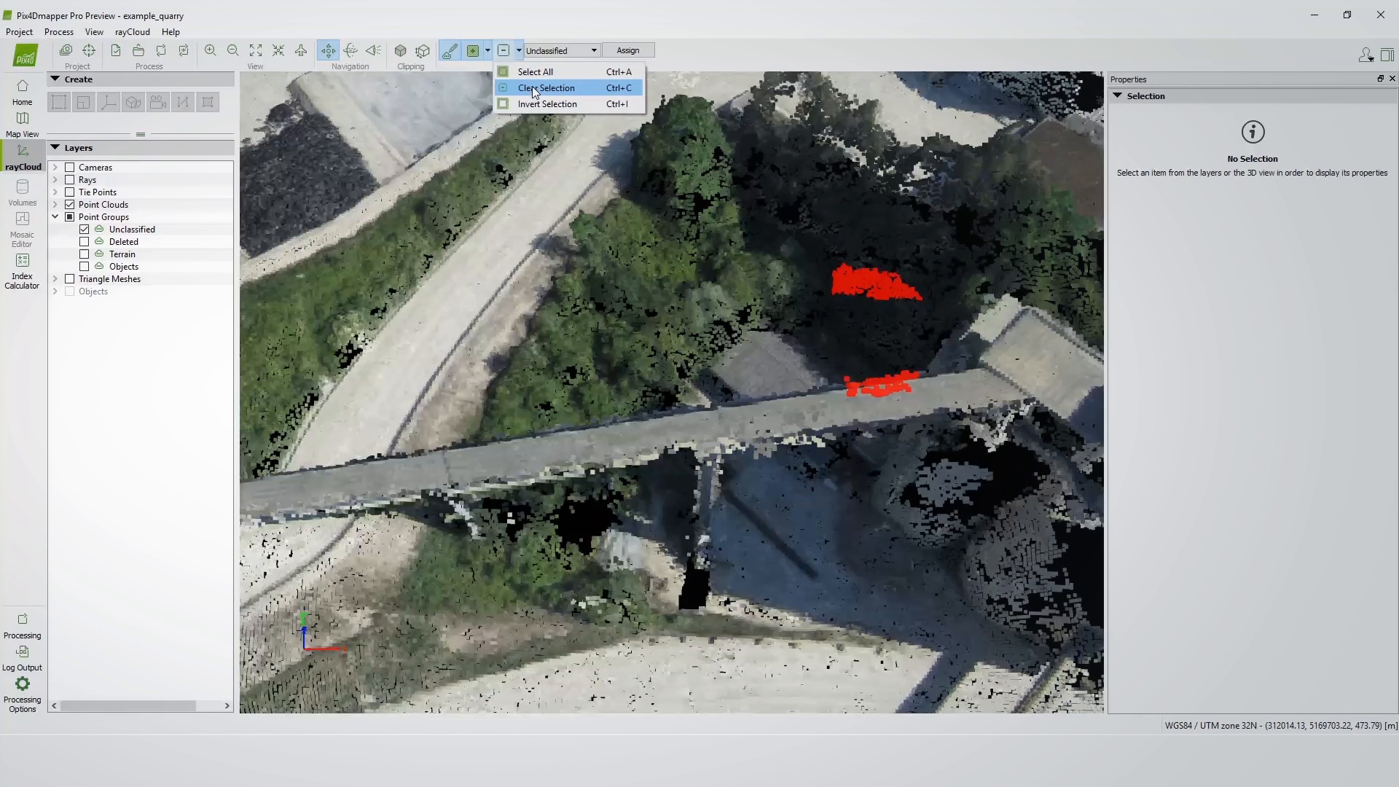
{"action": "left_click", "coordinate": [545, 87]}
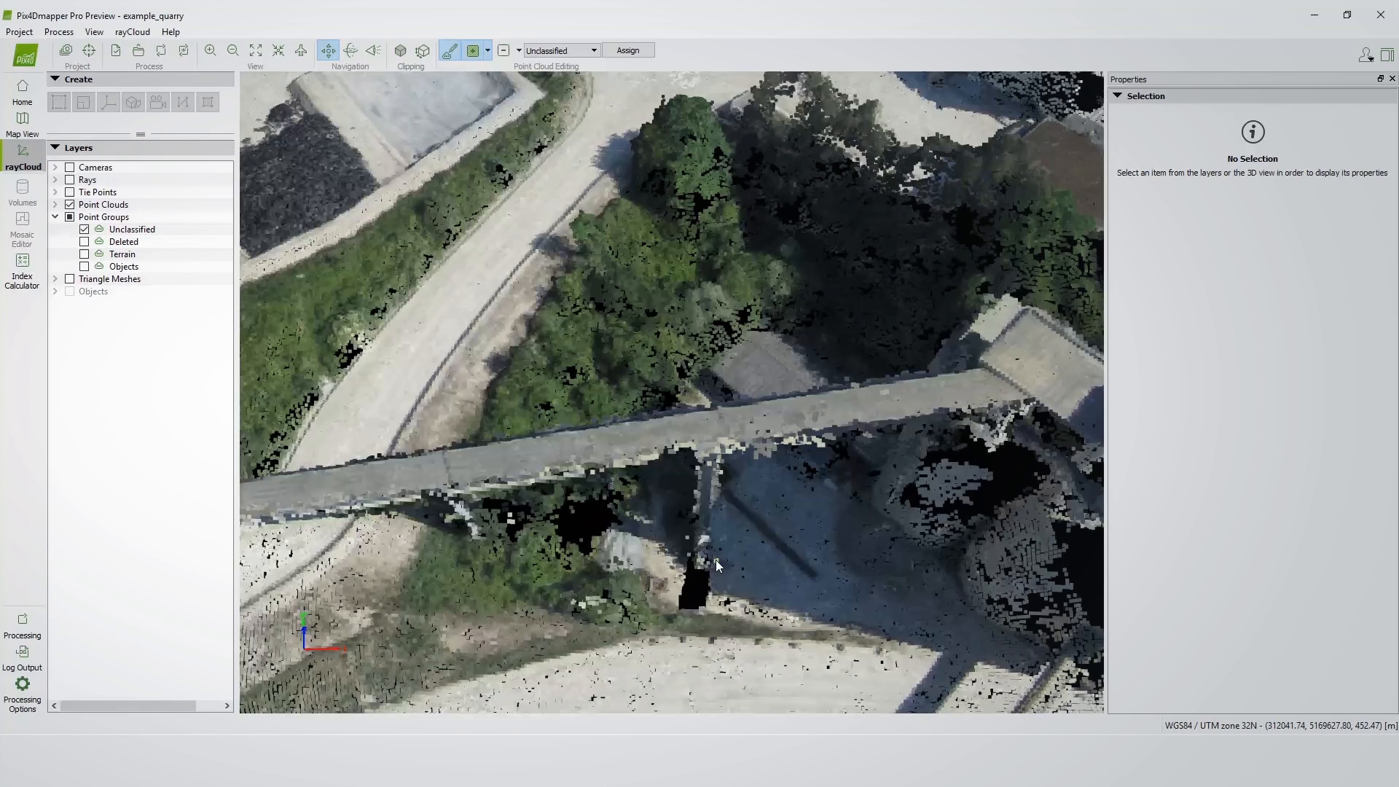
{"action": "mouse_move", "coordinate": [752, 451]}
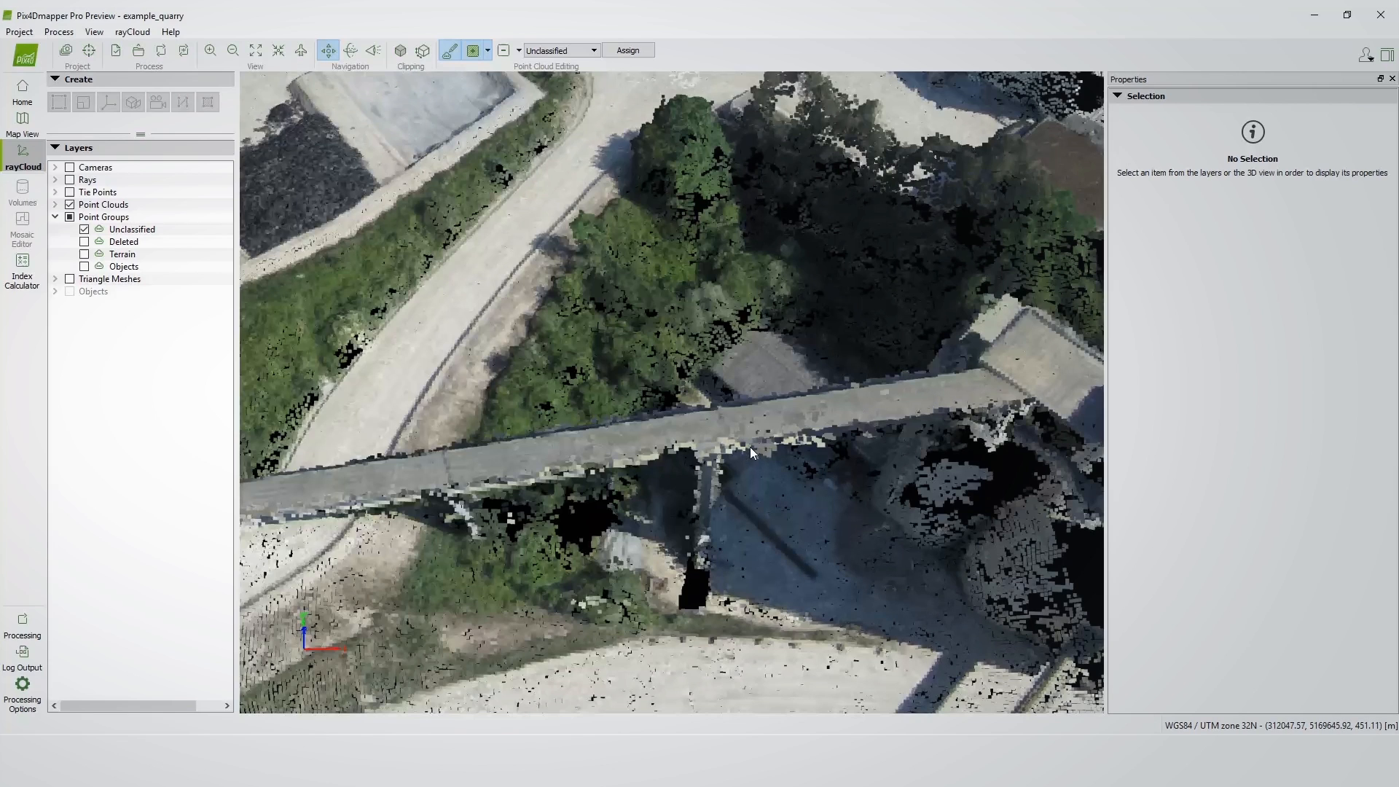
{"action": "mouse_move", "coordinate": [778, 458]}
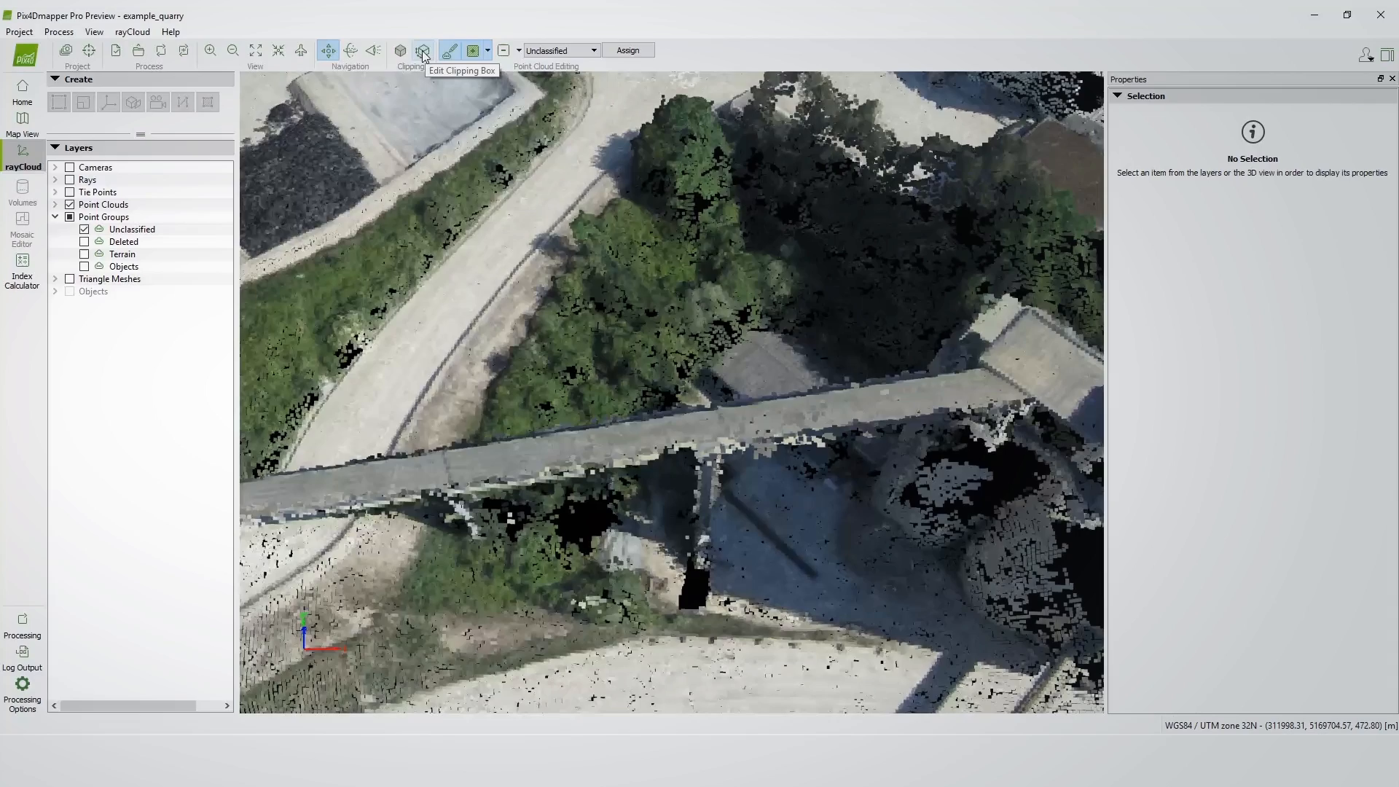
Step: Activate Edit Clipping Box to place the box around the belt
{"action": "left_click", "coordinate": [422, 50]}
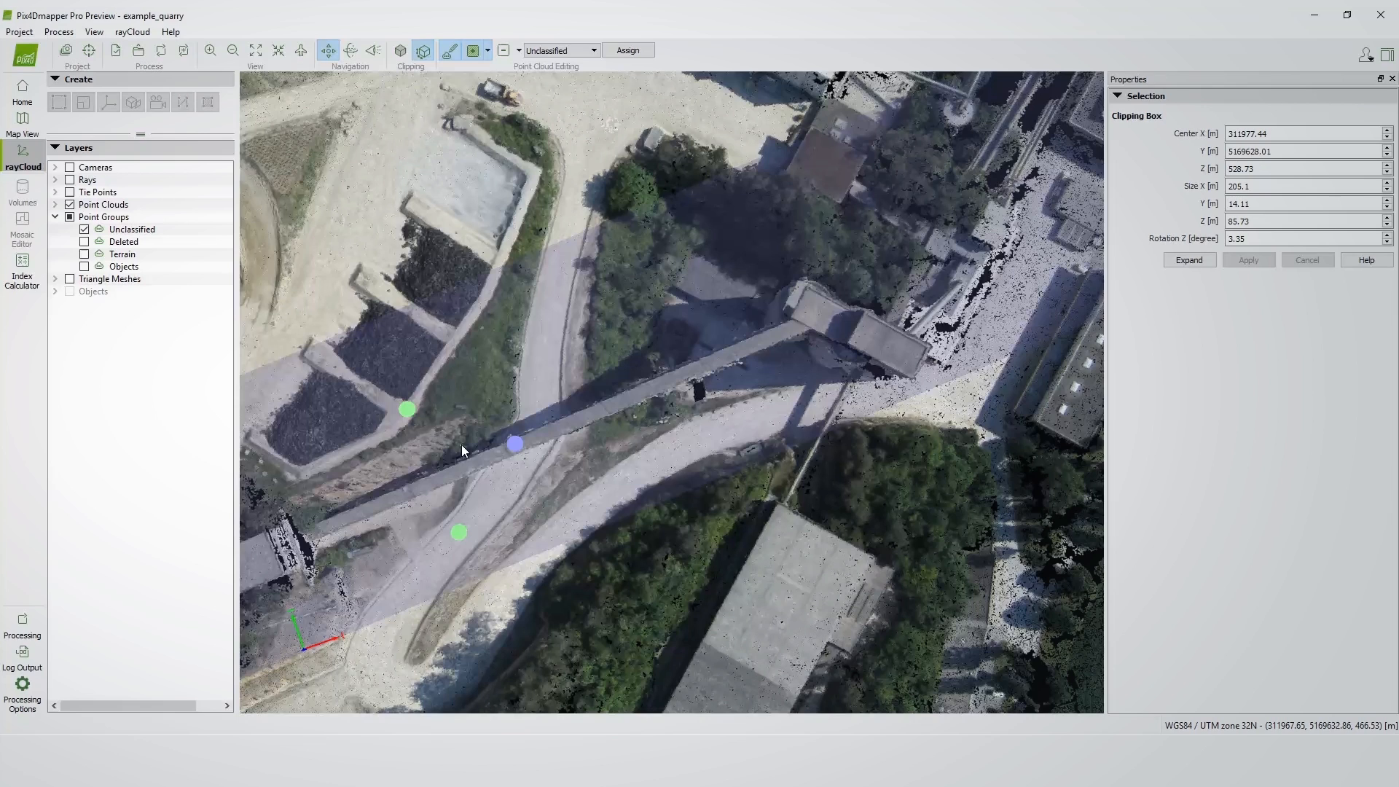
{"action": "mouse_move", "coordinate": [453, 436]}
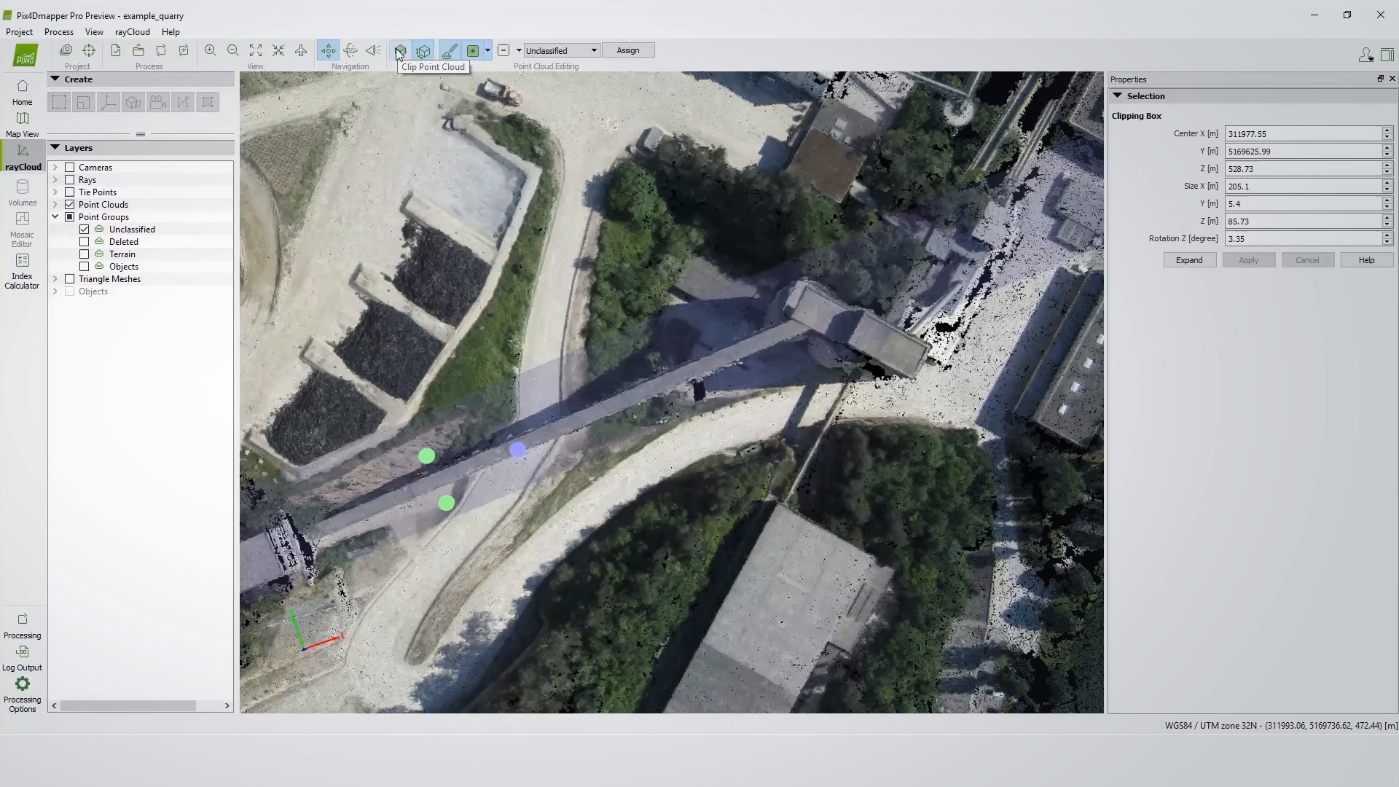
Step: Clip the point cloud to the box and view the belt from the side
{"action": "left_click", "coordinate": [399, 51]}
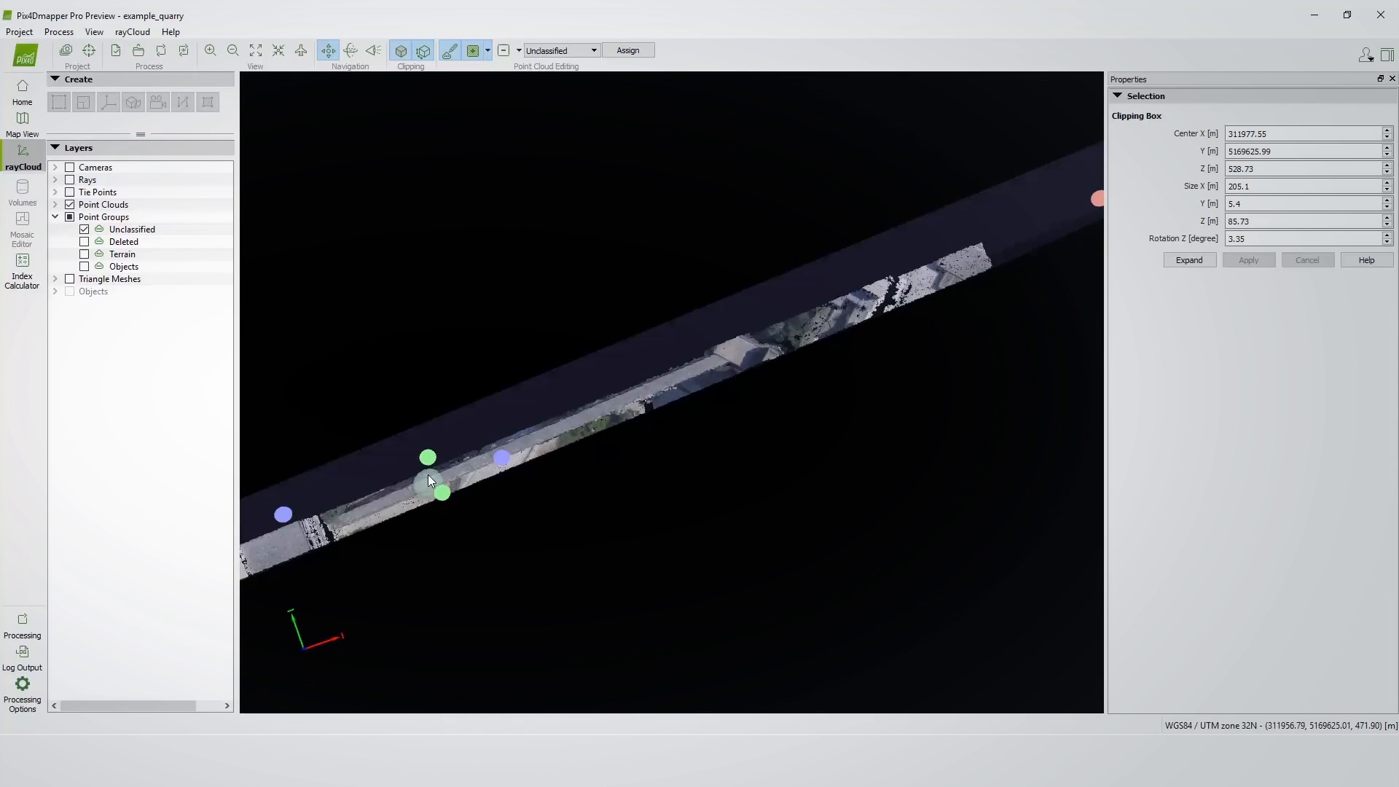
{"action": "left_click_drag", "start_coordinate": [428, 482], "coordinate": [535, 437]}
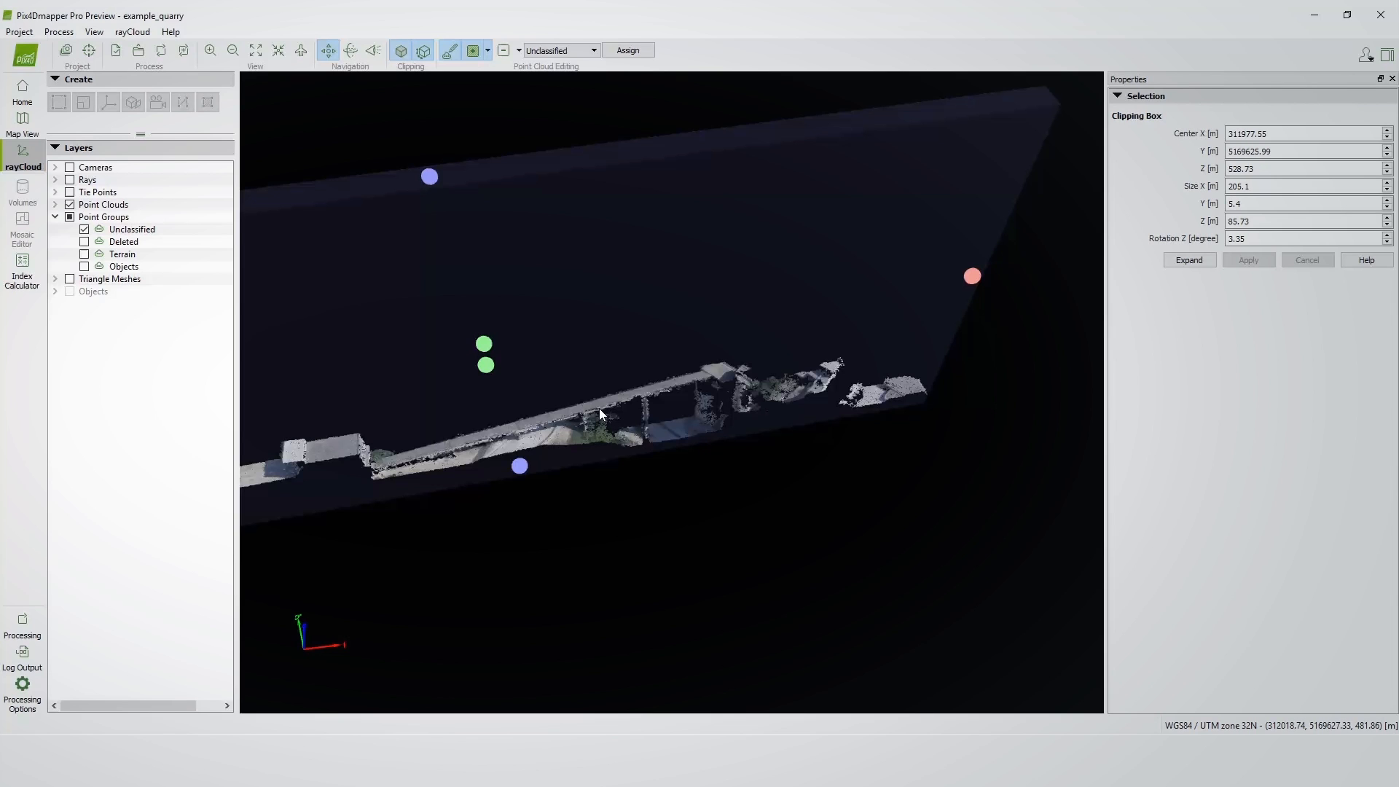
{"action": "mouse_move", "coordinate": [613, 427]}
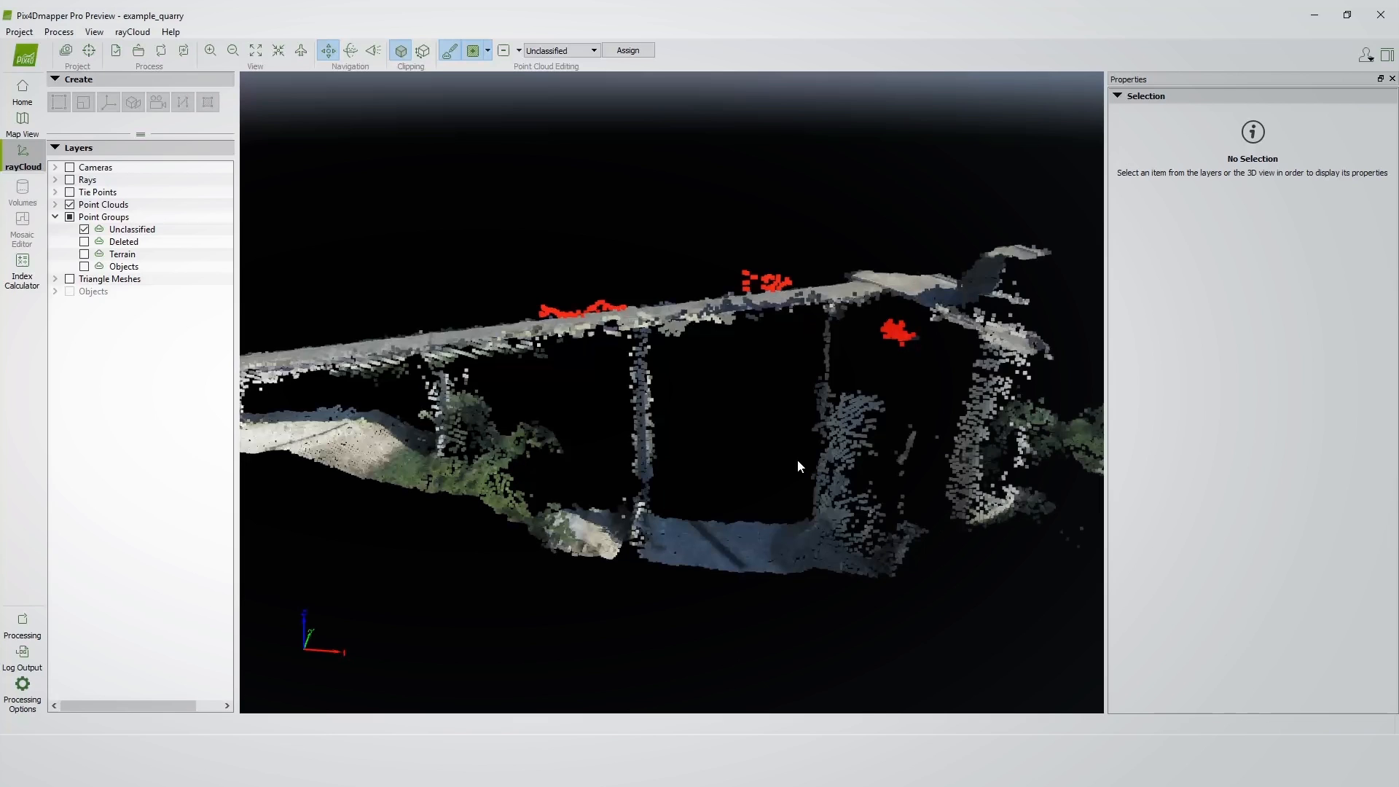
{"action": "mouse_move", "coordinate": [709, 400]}
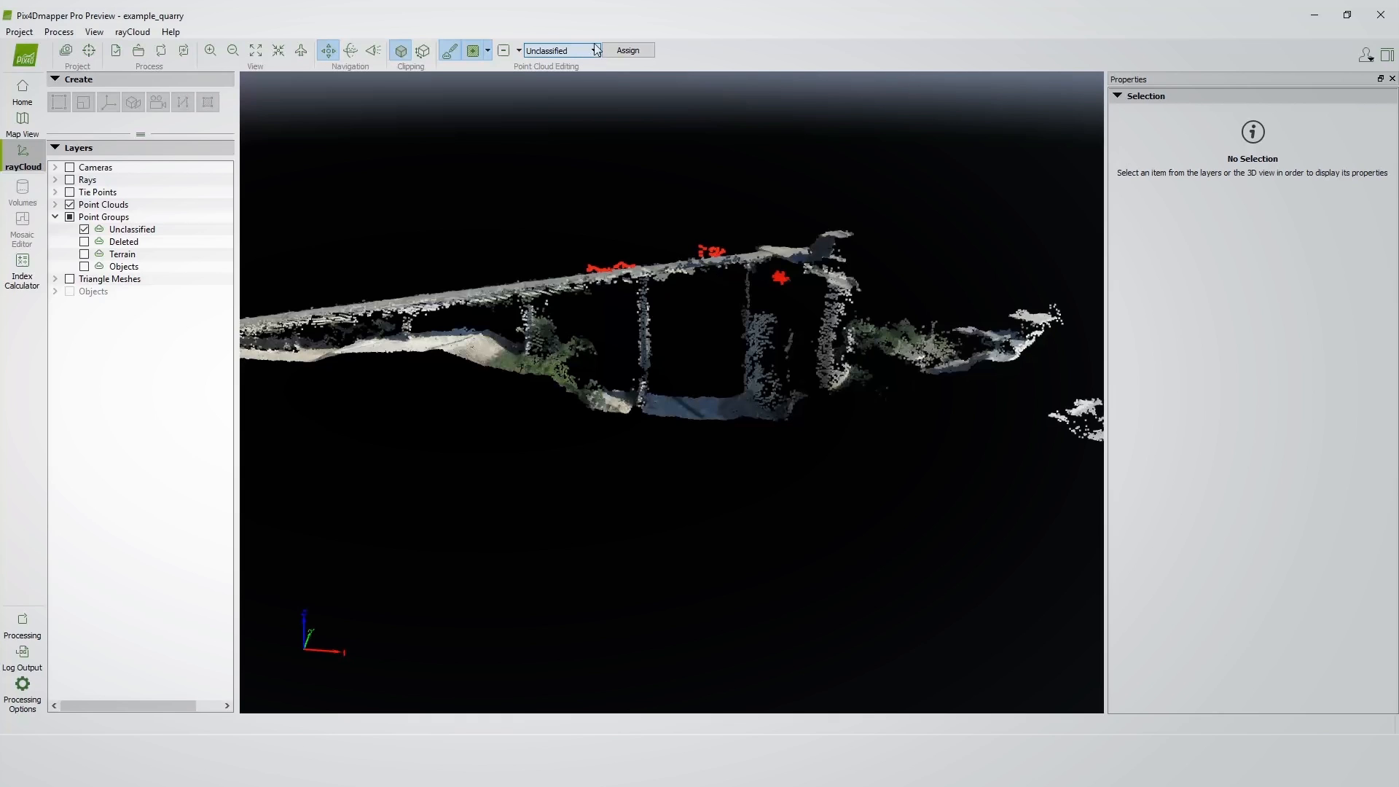
Step: Assign the red-marked stray points to the Deleted point group
{"action": "left_click", "coordinate": [592, 49]}
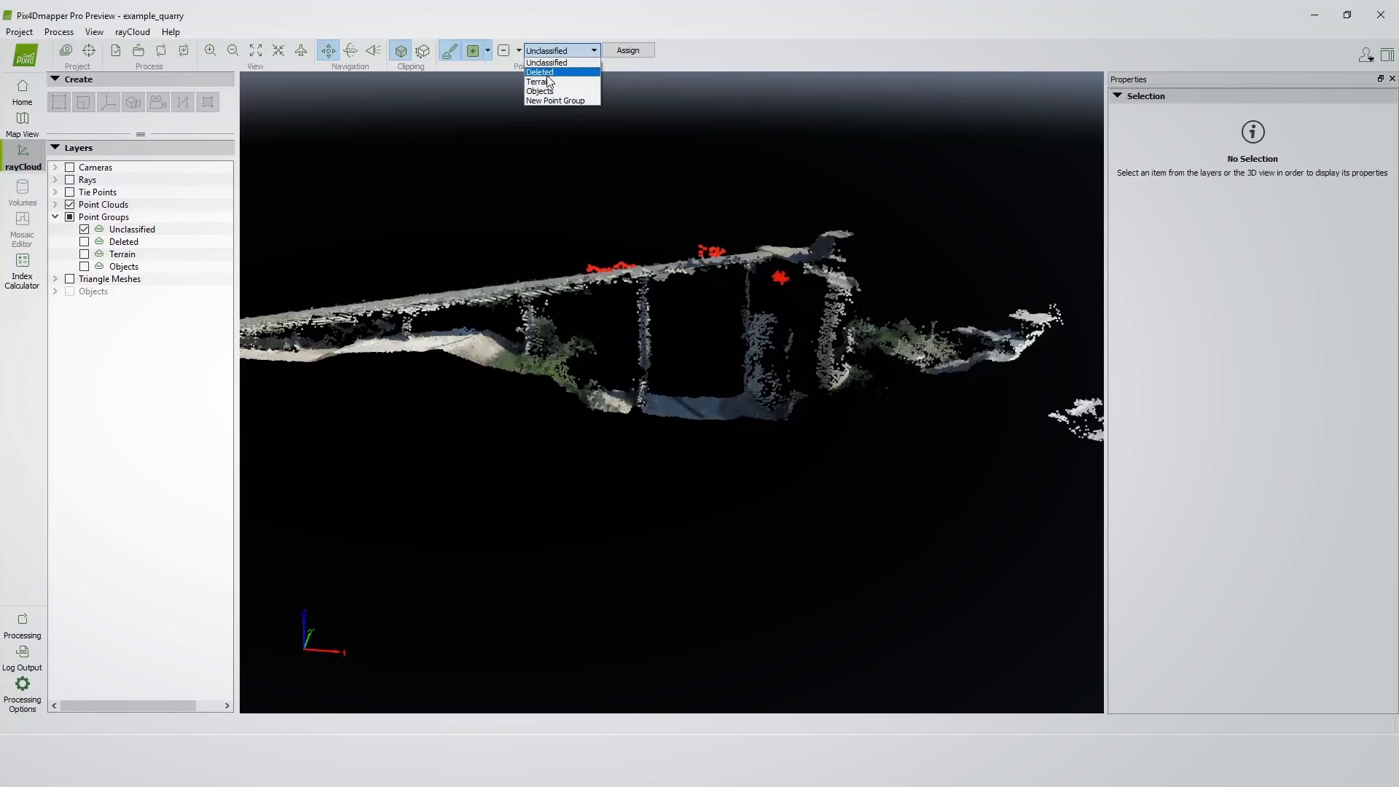
{"action": "mouse_move", "coordinate": [554, 101]}
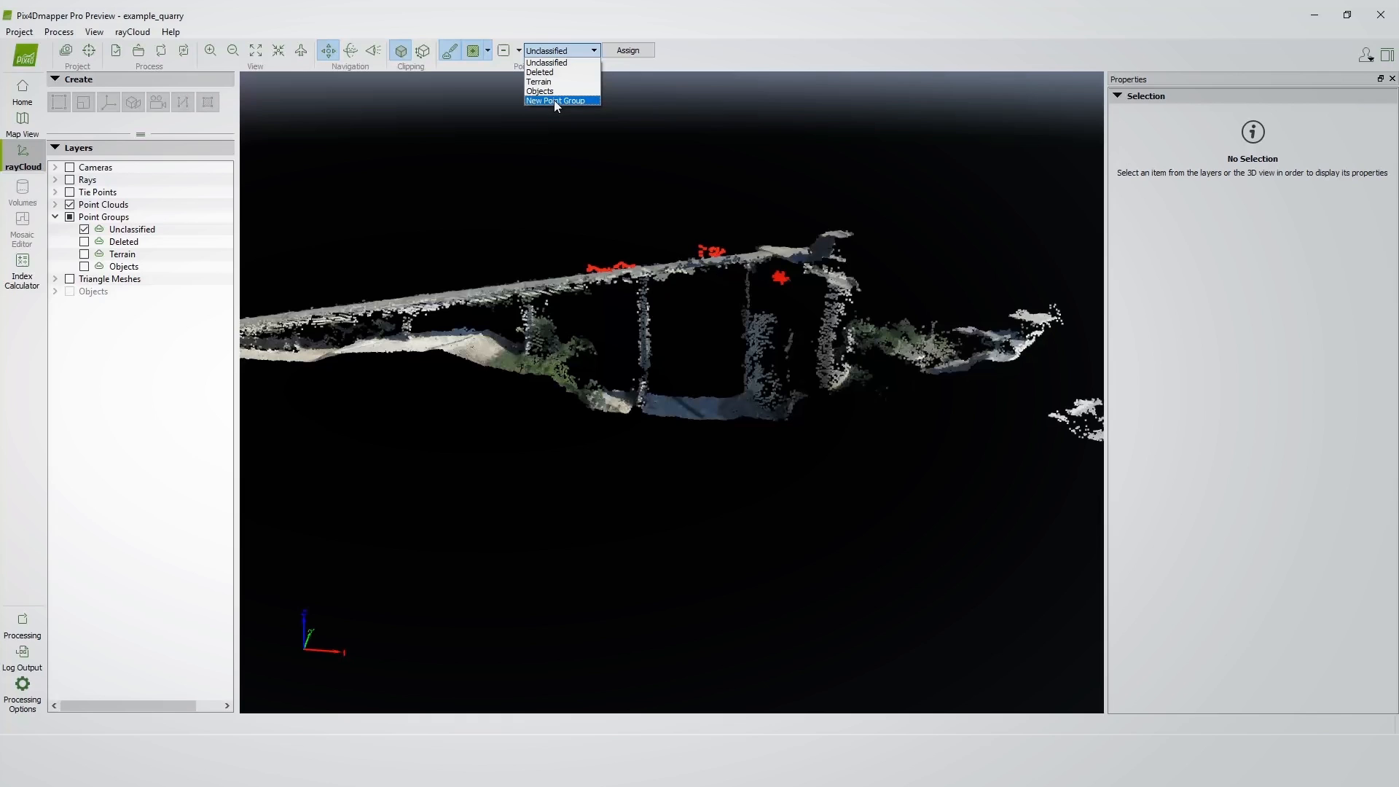
{"action": "mouse_move", "coordinate": [555, 101]}
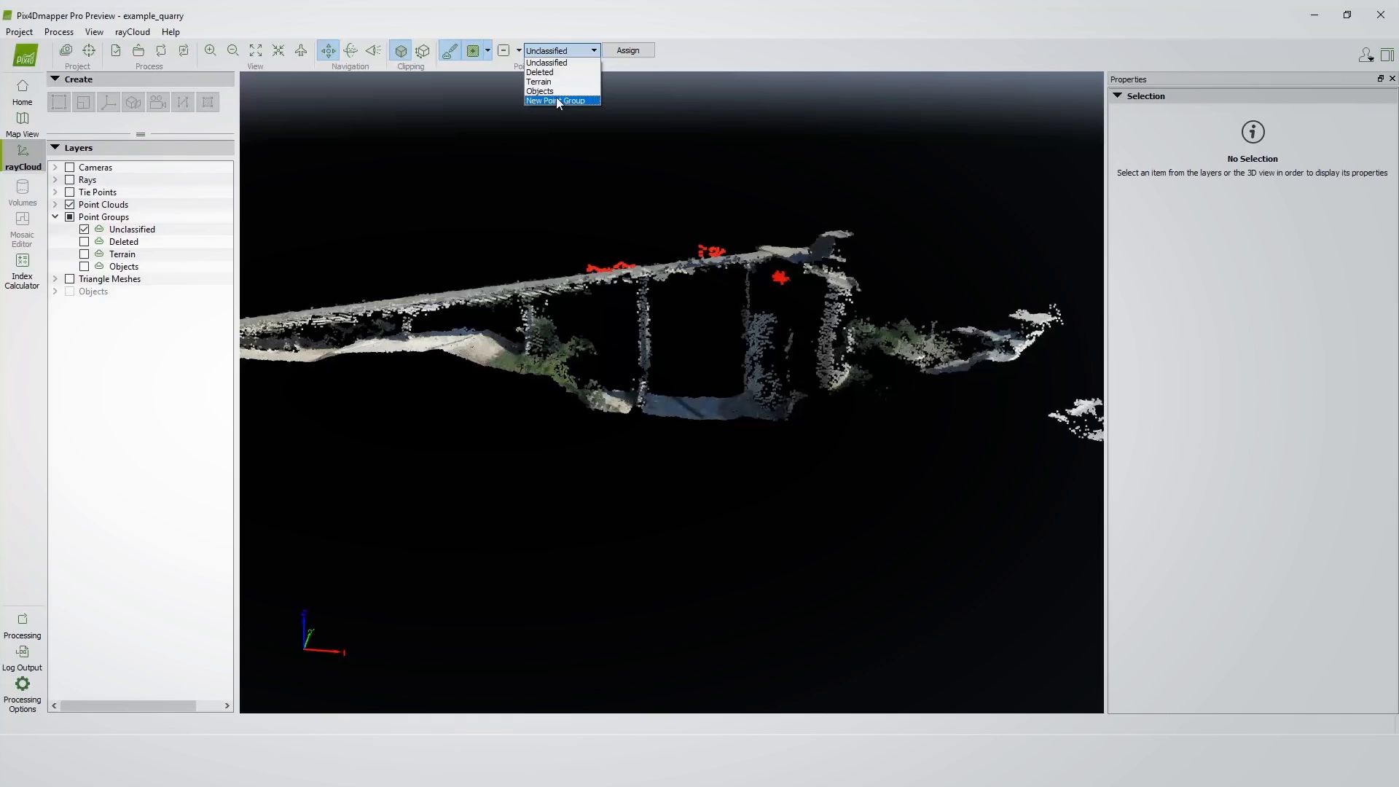
{"action": "mouse_move", "coordinate": [539, 81]}
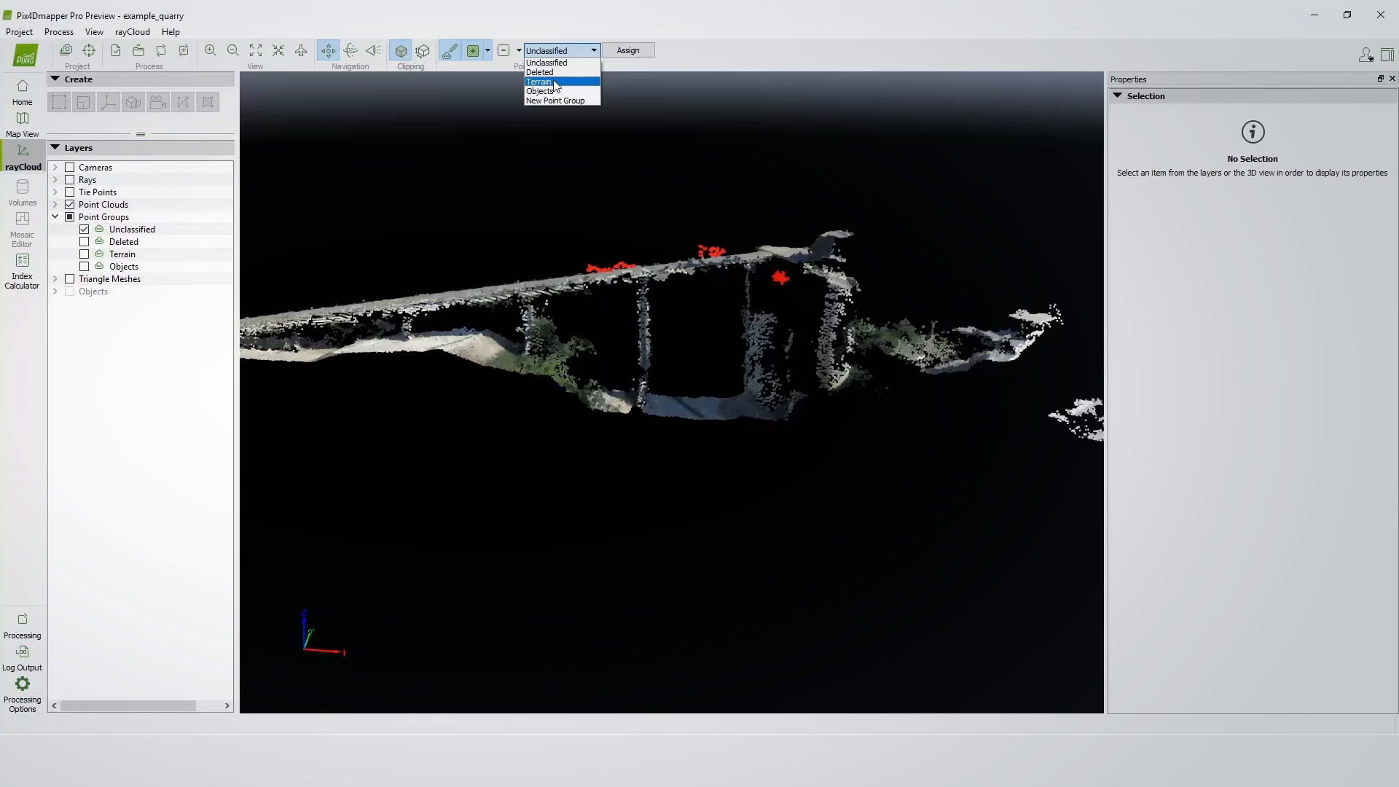
{"action": "mouse_move", "coordinate": [539, 73]}
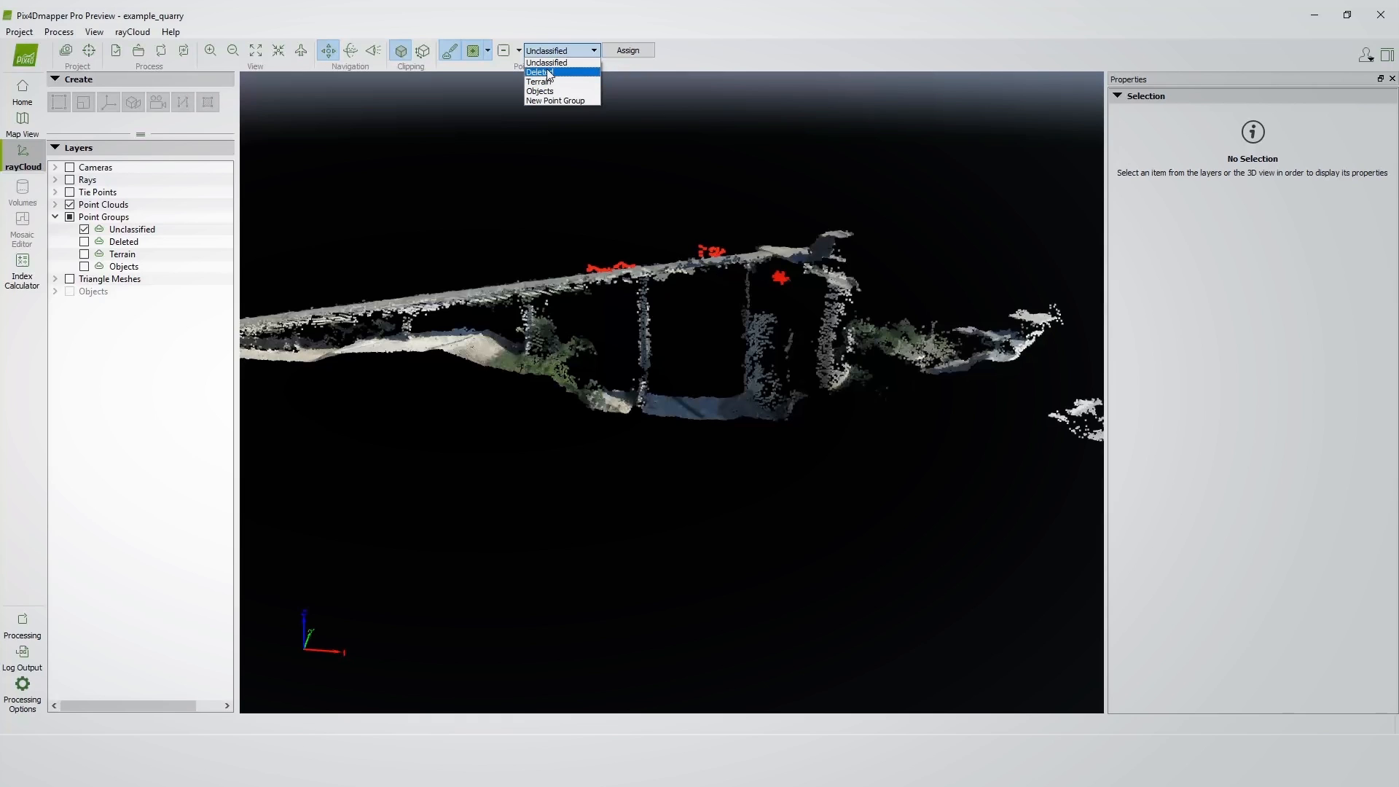
{"action": "left_click", "coordinate": [538, 73]}
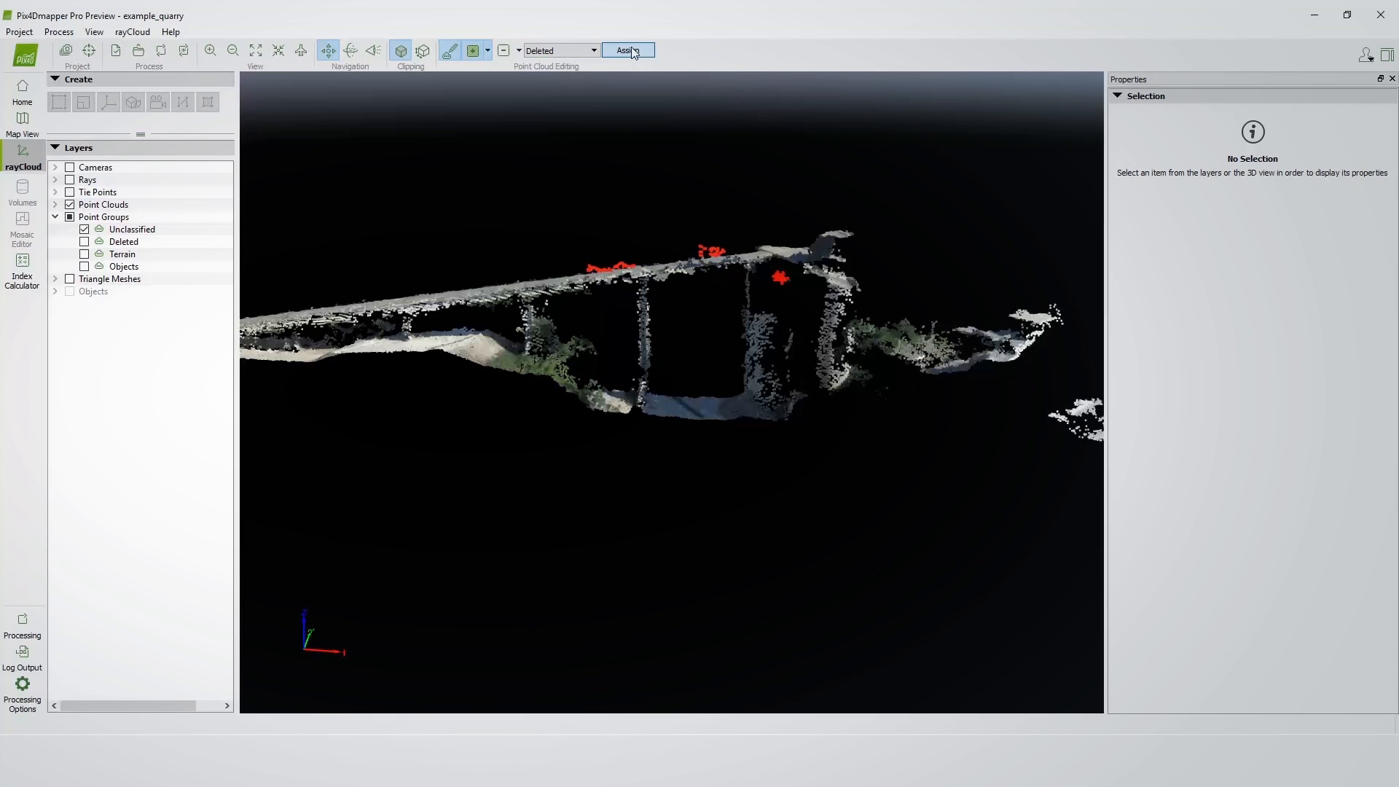
{"action": "left_click", "coordinate": [627, 50]}
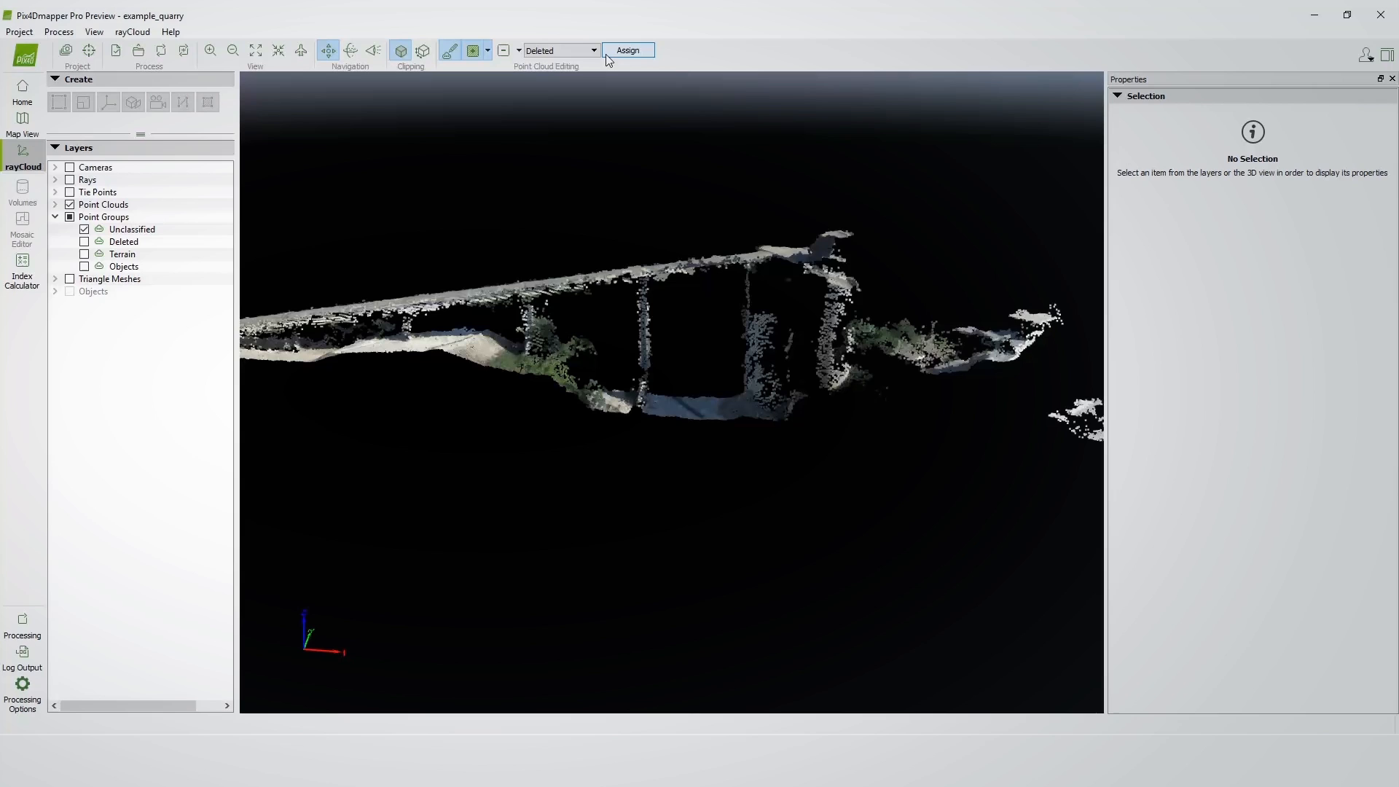
{"action": "mouse_move", "coordinate": [682, 41]}
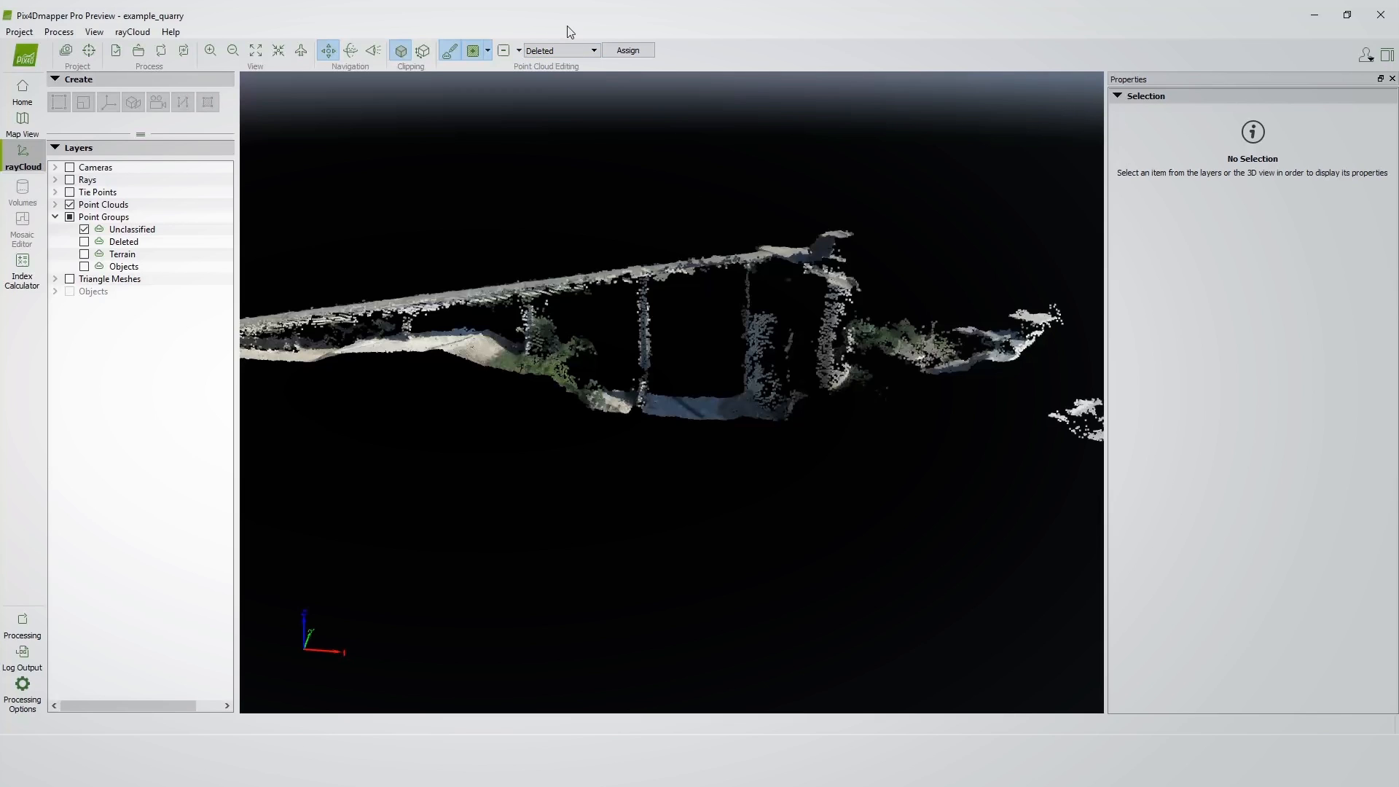
Step: Create a new point group named Belt and assign the belt points to it
{"action": "left_click", "coordinate": [560, 49]}
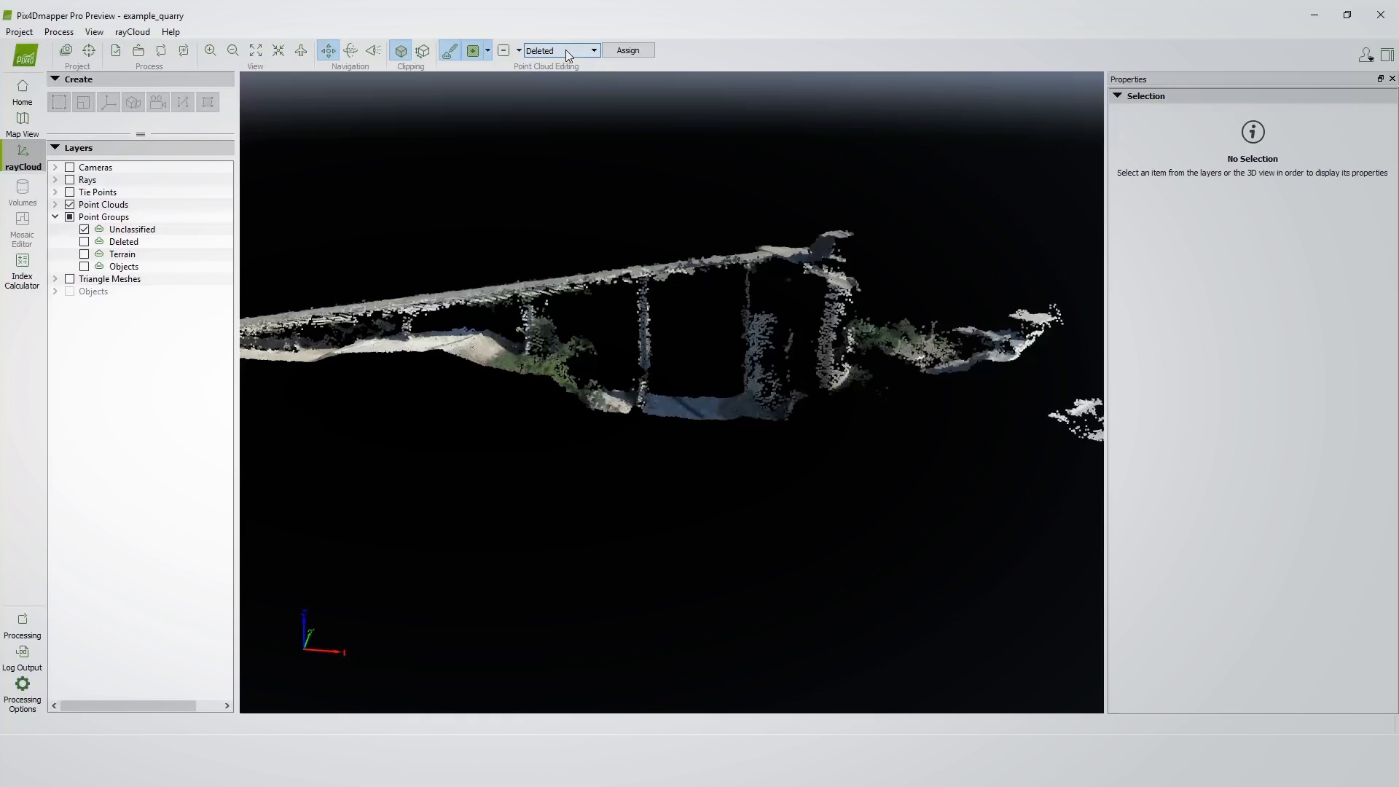
{"action": "left_click", "coordinate": [592, 50]}
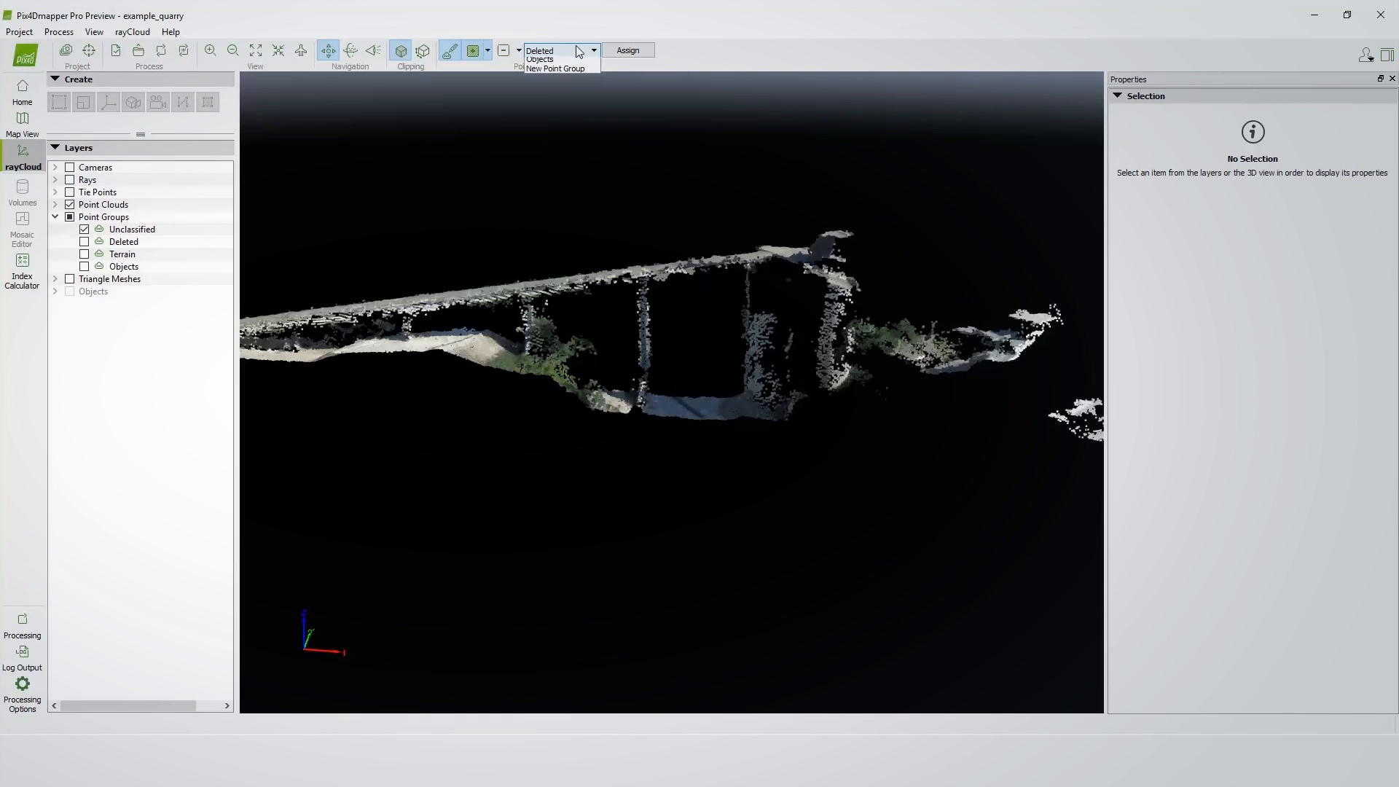
{"action": "mouse_move", "coordinate": [571, 105]}
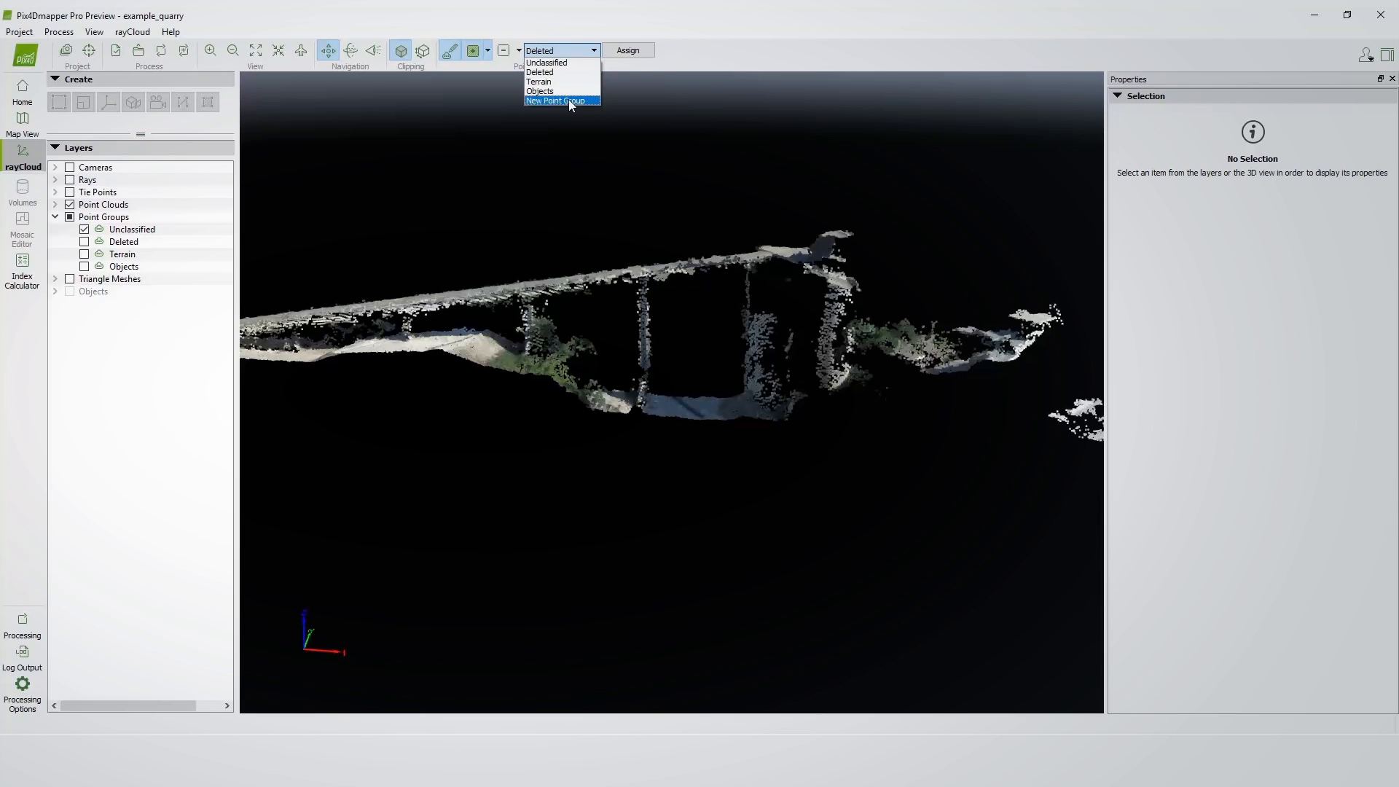
{"action": "left_click", "coordinate": [555, 100]}
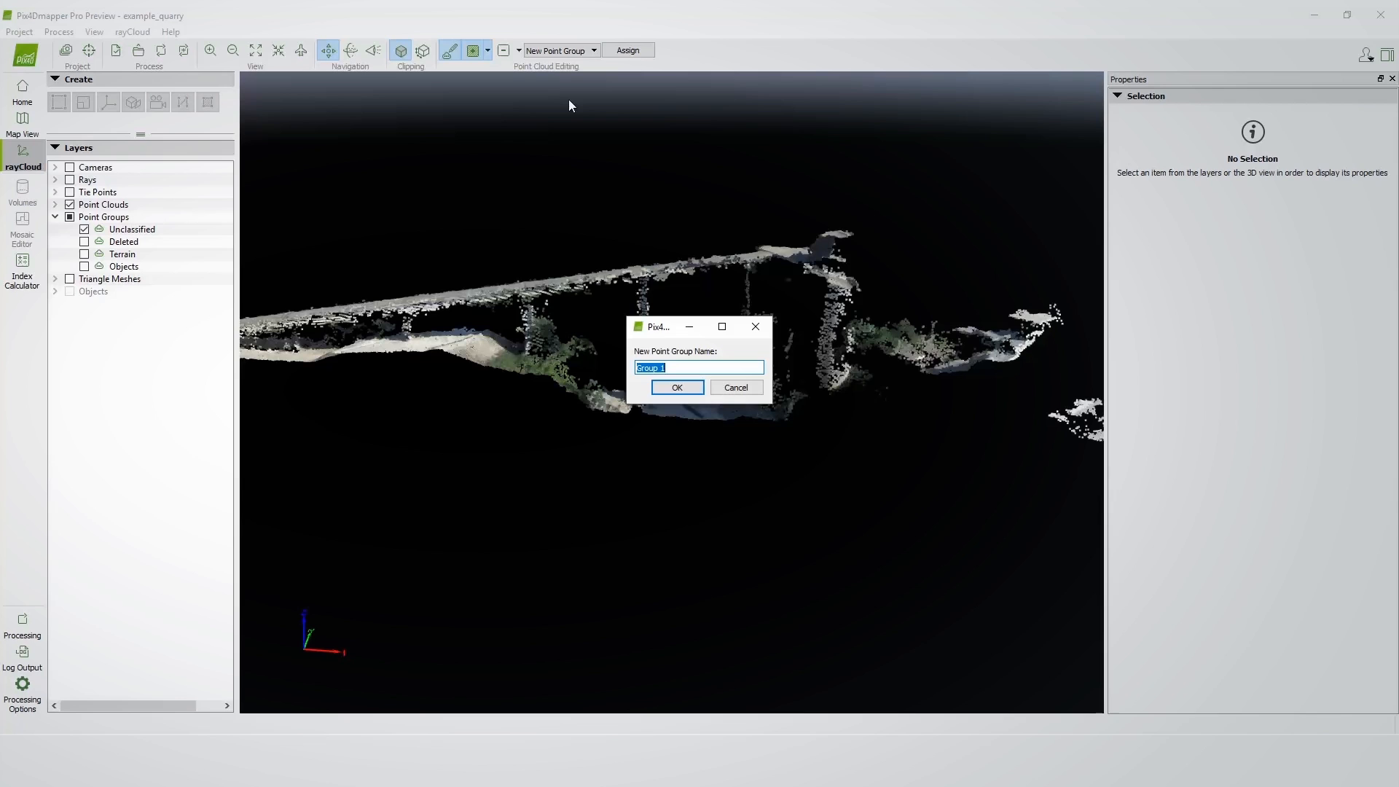
{"action": "type", "text": "Belt"}
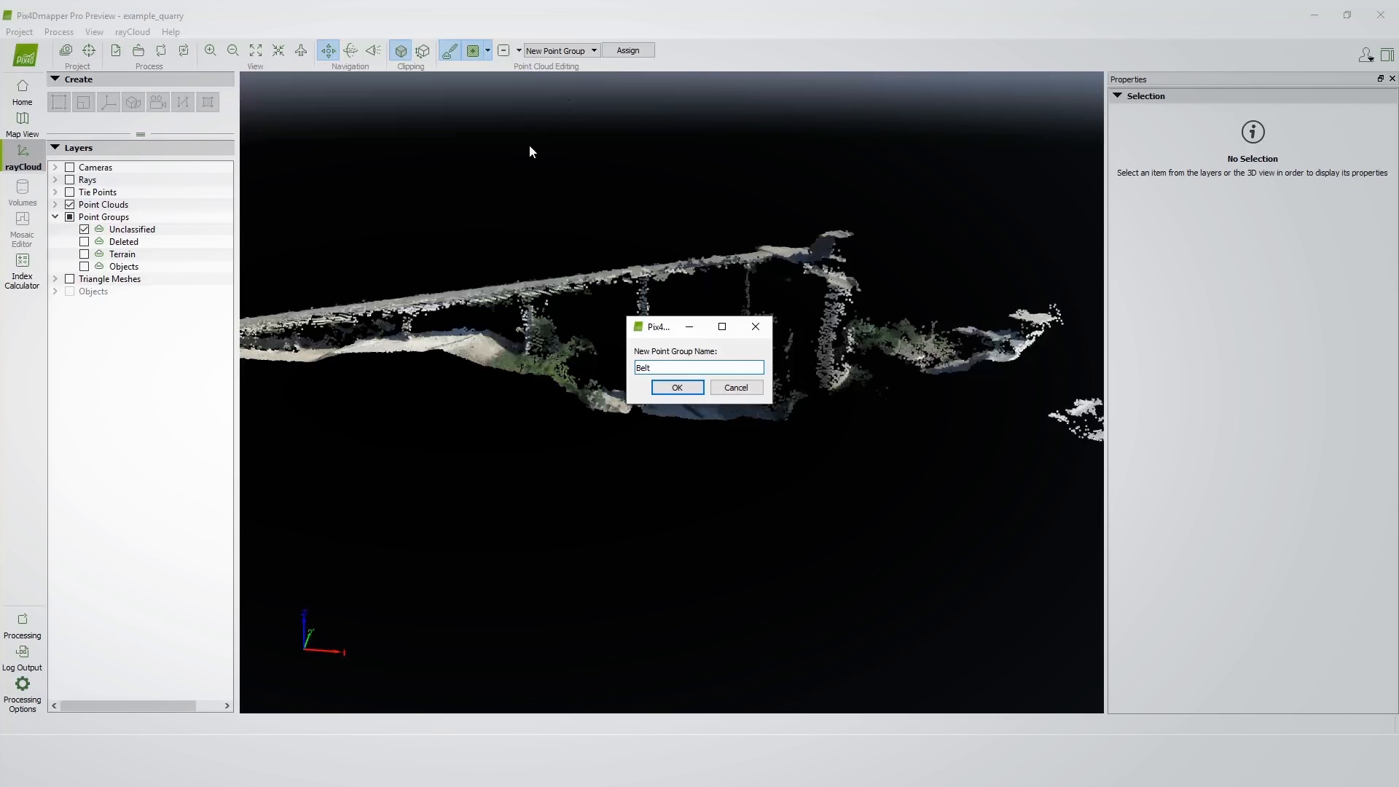
{"action": "left_click", "coordinate": [675, 388]}
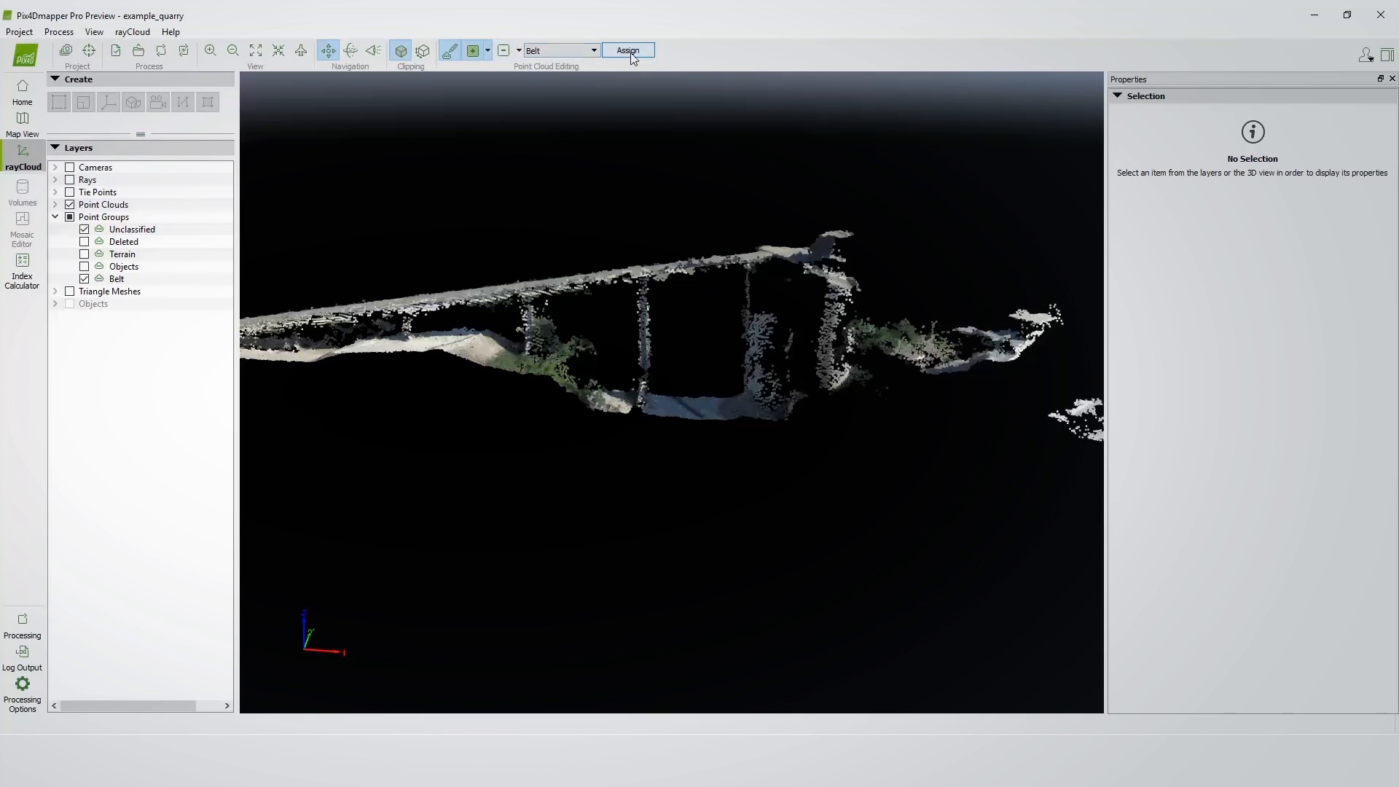
{"action": "left_click", "coordinate": [627, 49]}
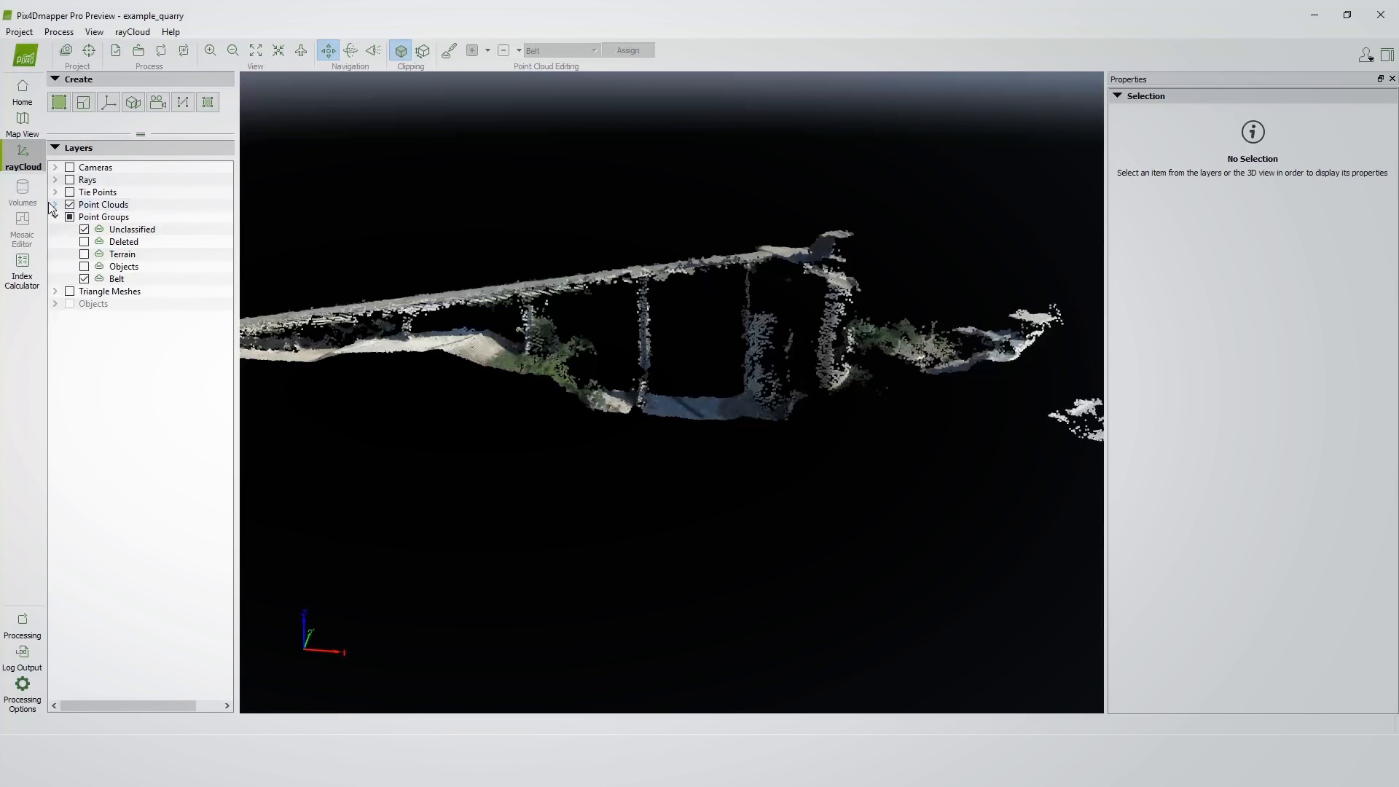
Step: Start Export Point Cloud on the densified layer, saving the pending point group changes
{"action": "left_click", "coordinate": [53, 204]}
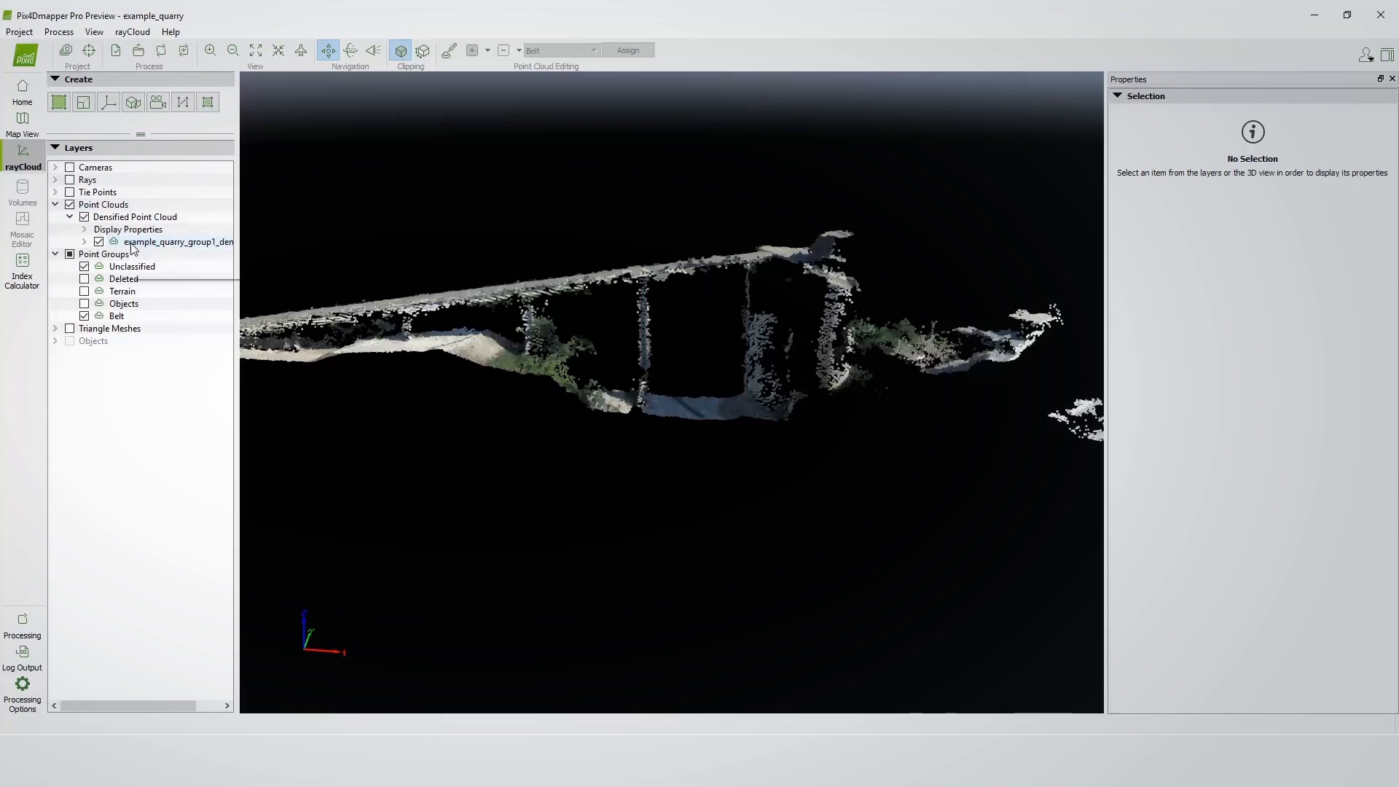
{"action": "right_click", "coordinate": [178, 241]}
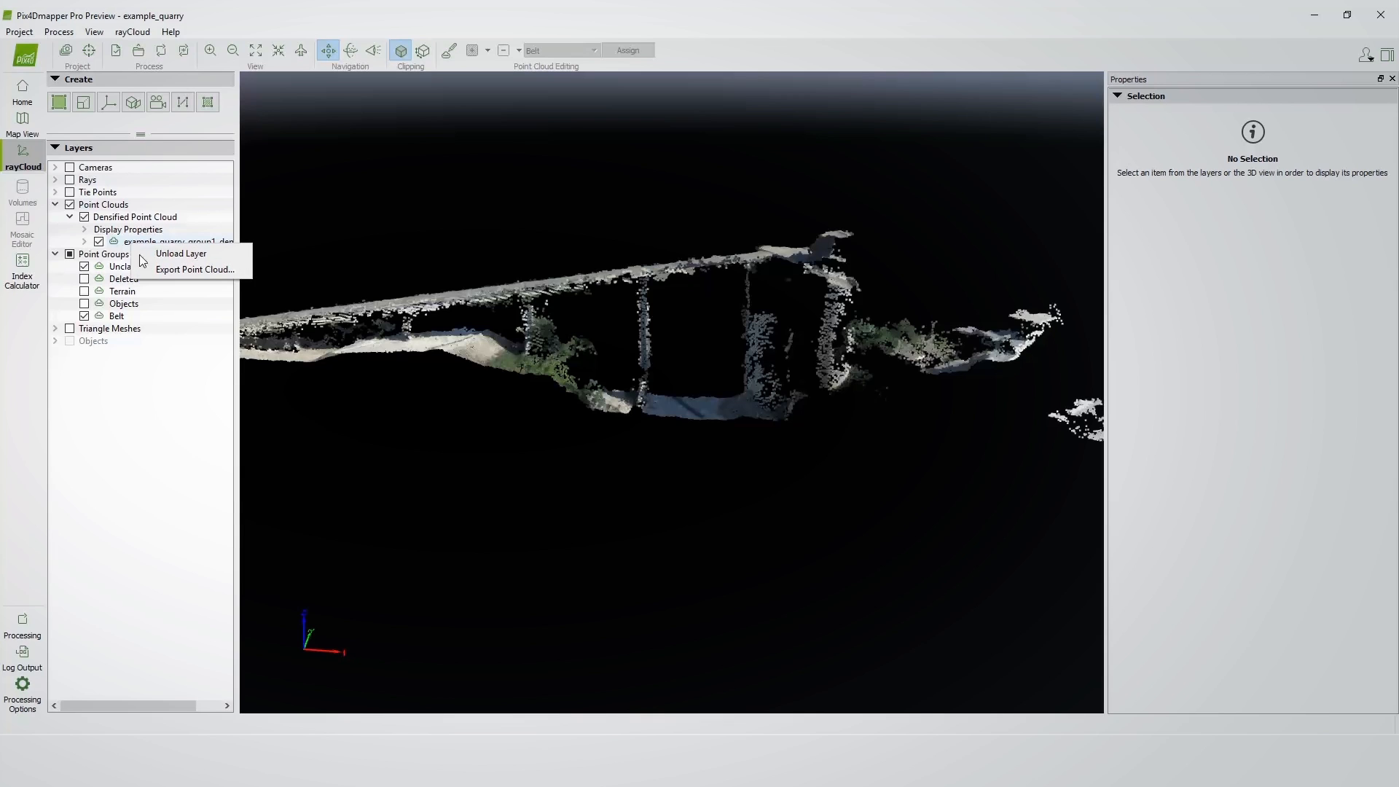
{"action": "left_click", "coordinate": [181, 253]}
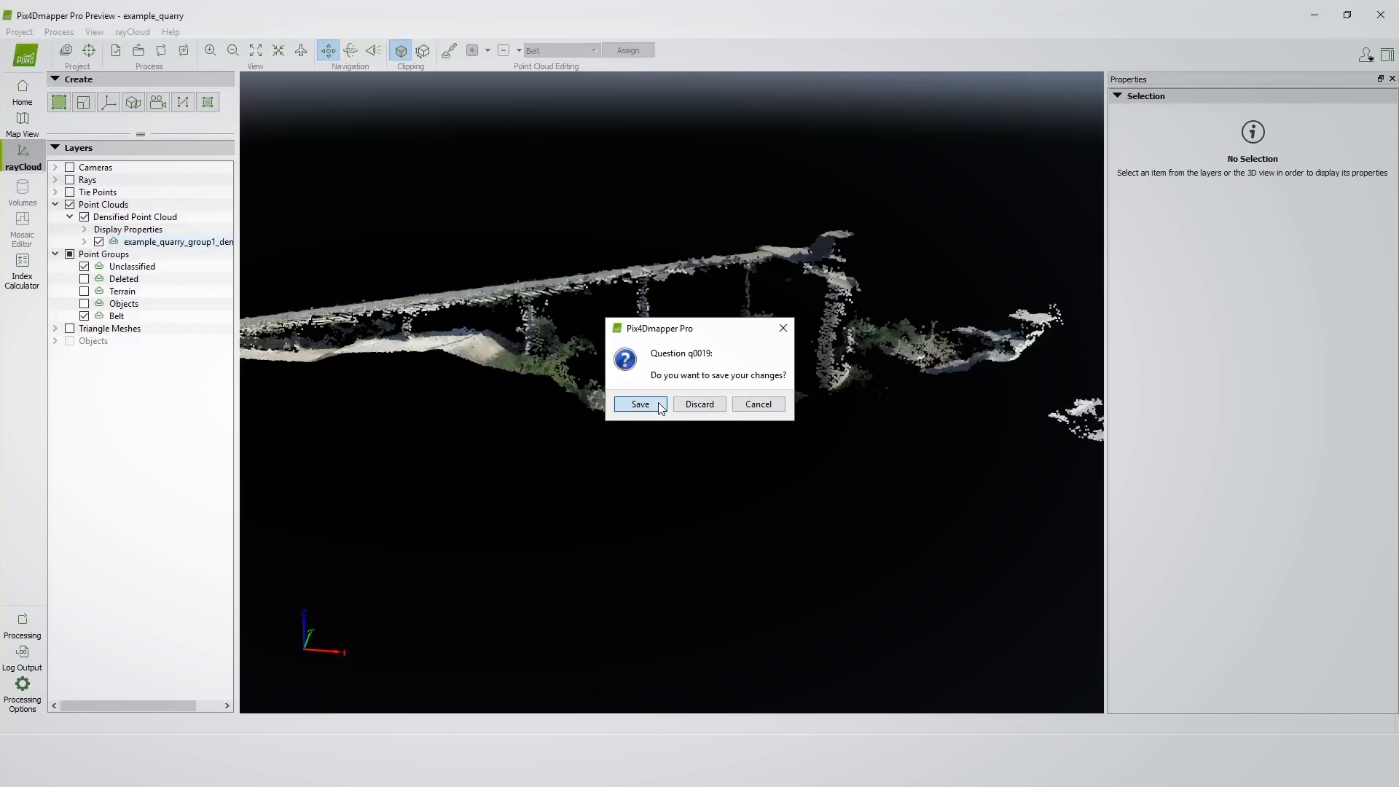
{"action": "left_click", "coordinate": [639, 404]}
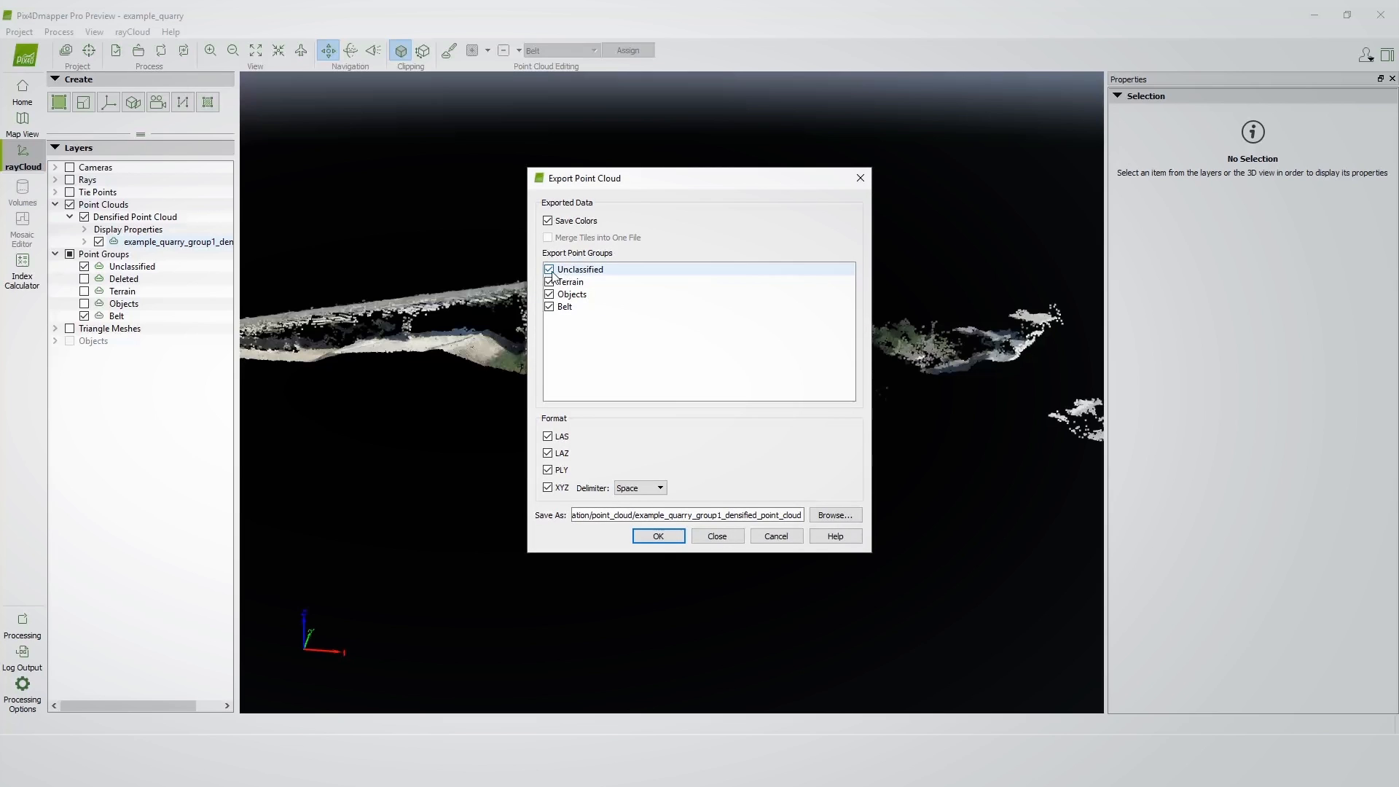
Step: Export only Belt, excluding Unclassified, Terrain and Objects, as LAS, LAZ, PLY and XYZ
{"action": "left_click", "coordinate": [550, 270]}
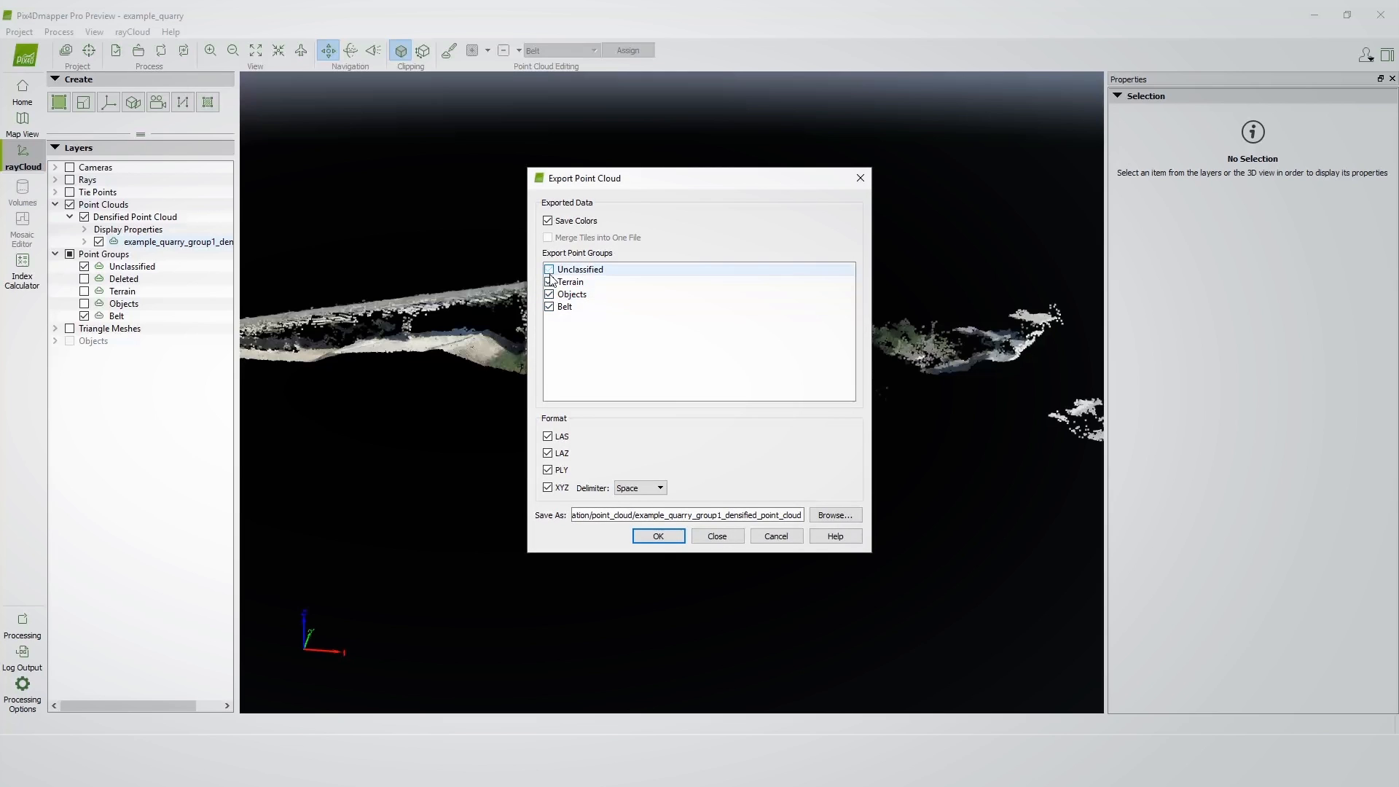
{"action": "left_click", "coordinate": [548, 270]}
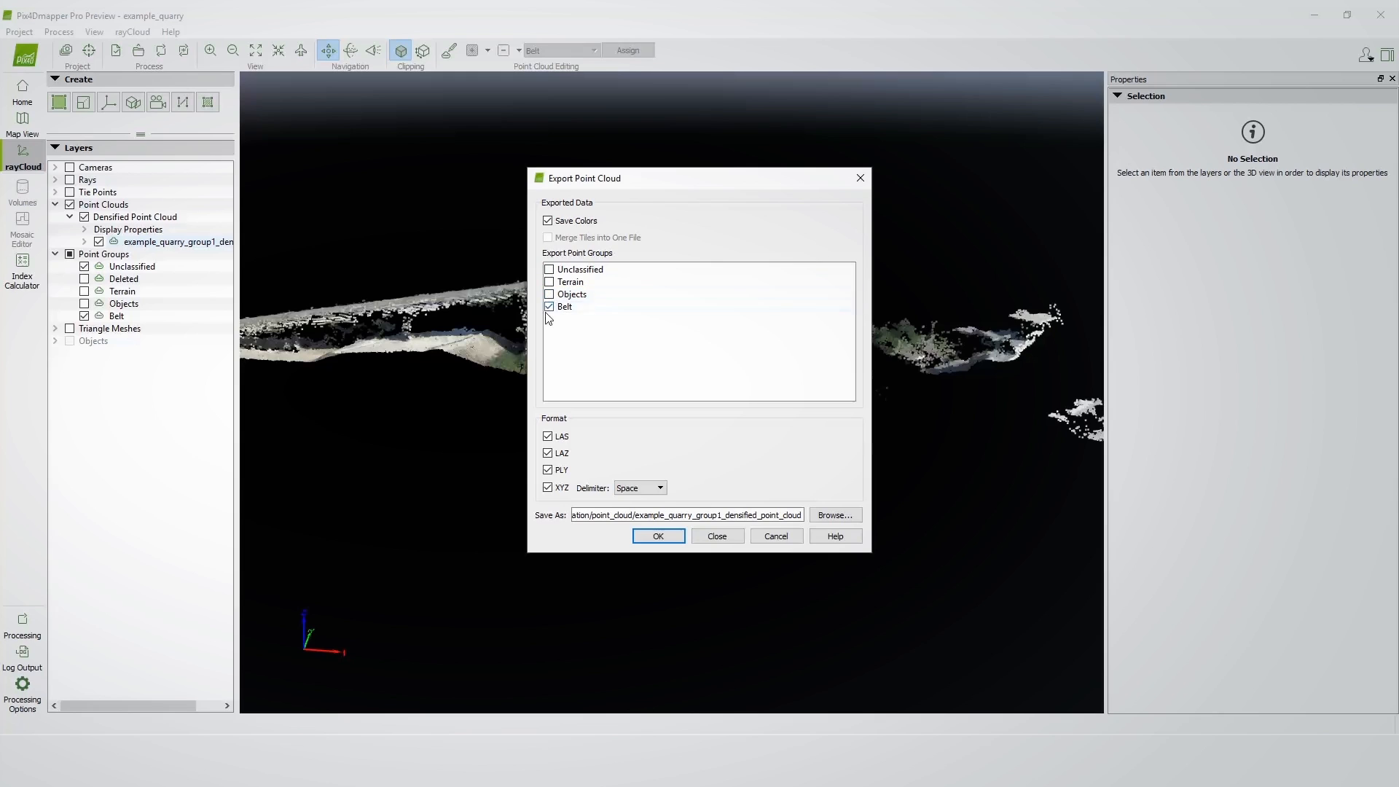
{"action": "left_click", "coordinate": [565, 306]}
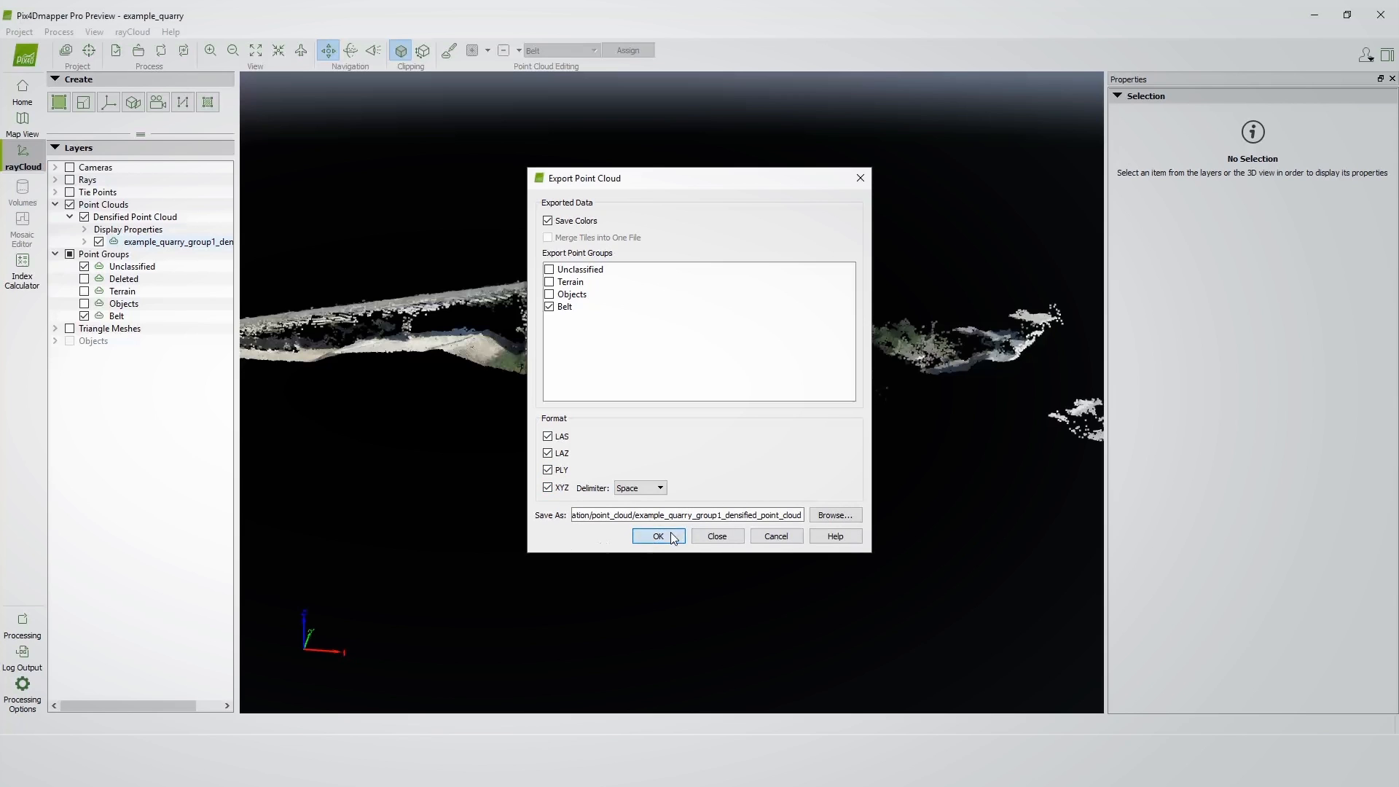
{"action": "left_click", "coordinate": [657, 536]}
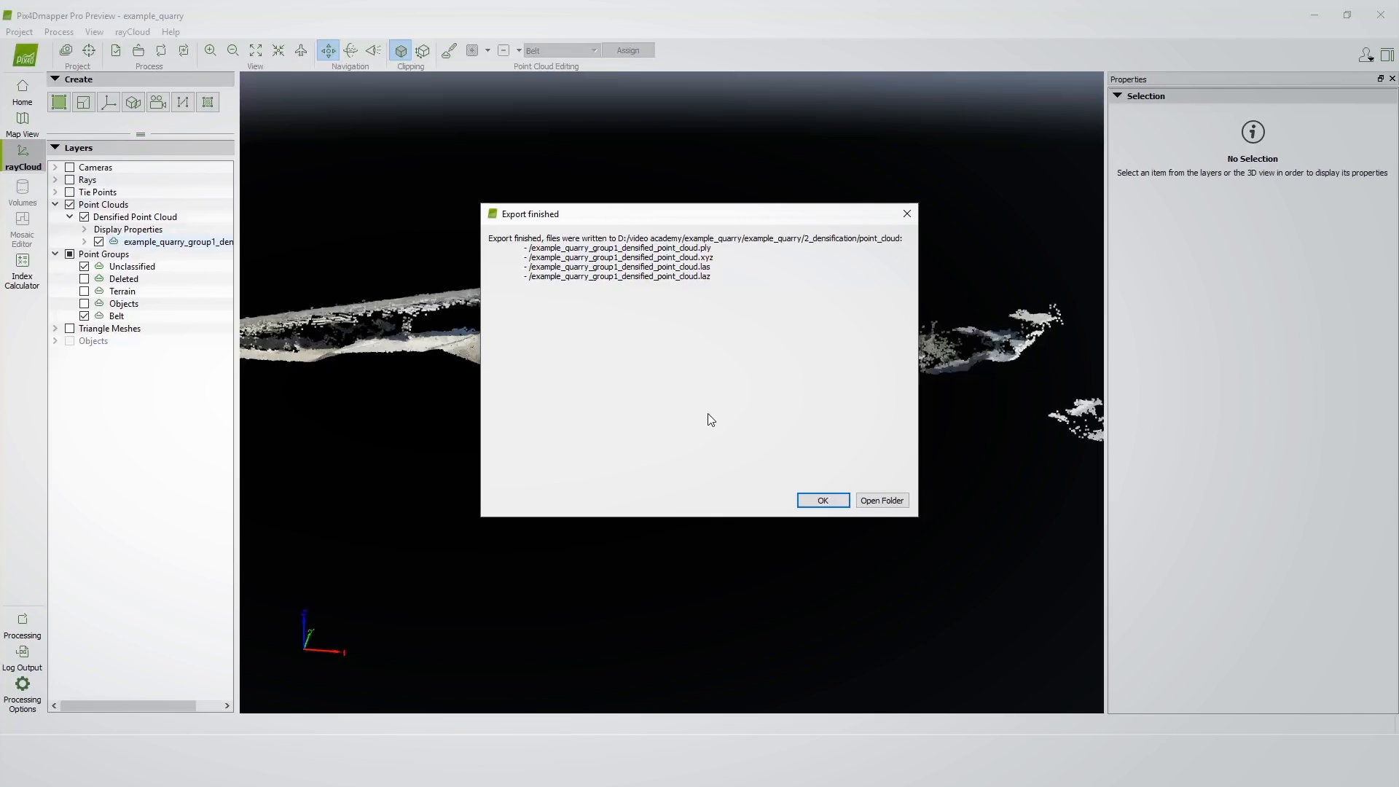
{"action": "mouse_move", "coordinate": [769, 476]}
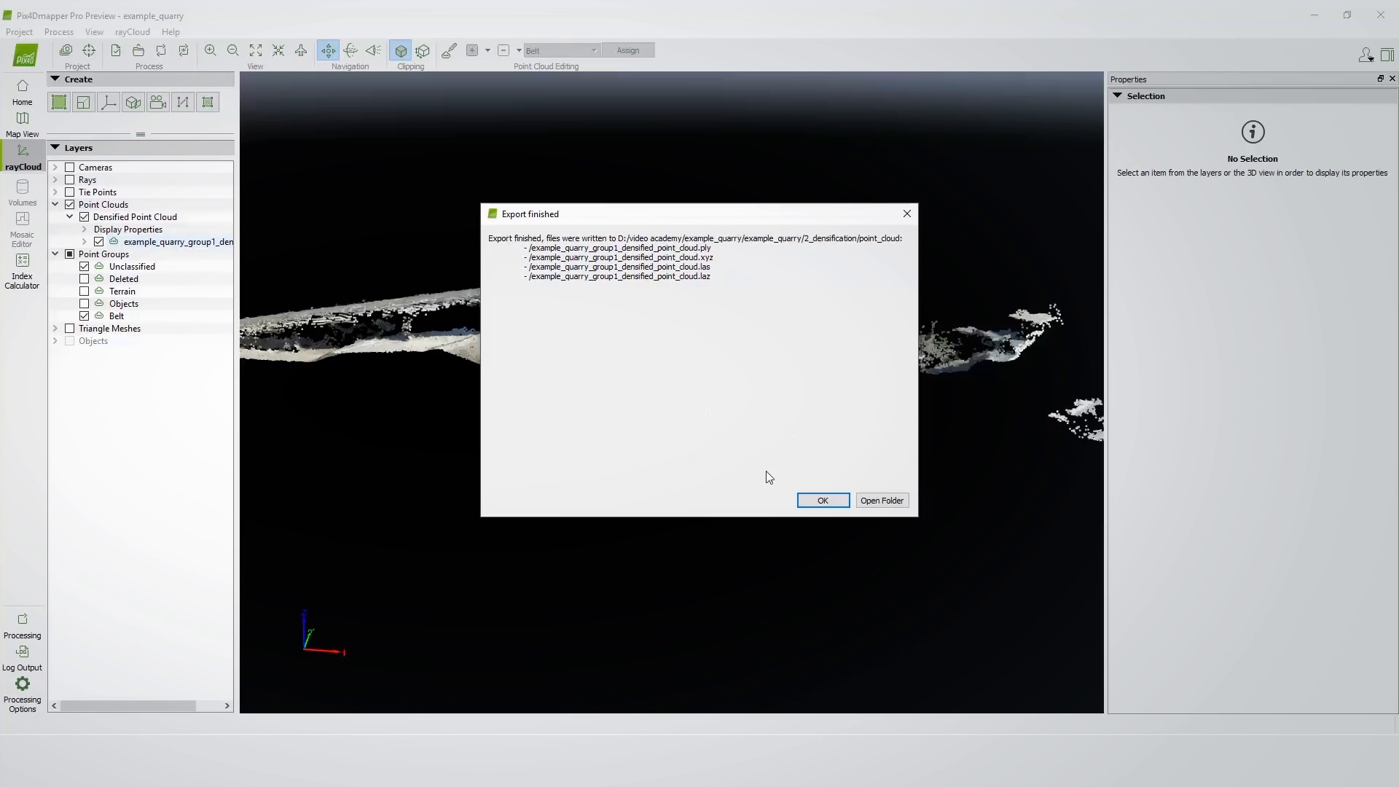